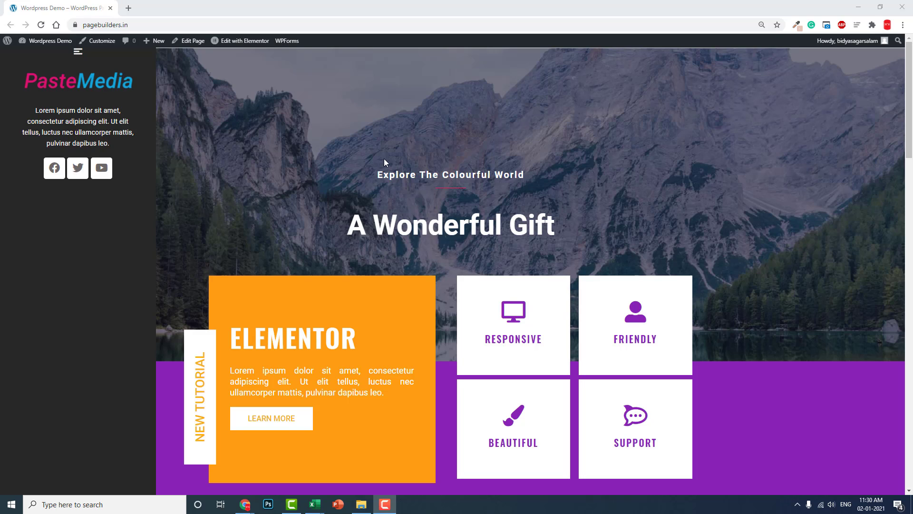
mouse_move(434, 76)
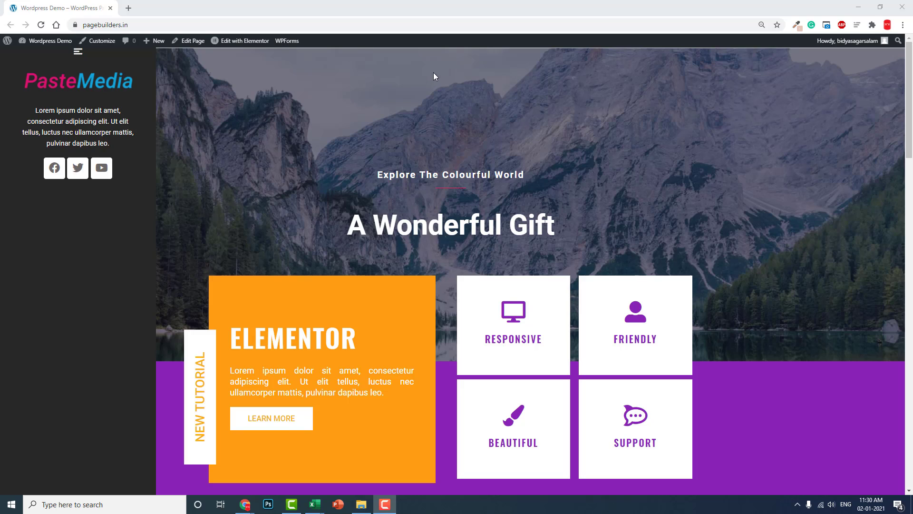
mouse_move(876, 55)
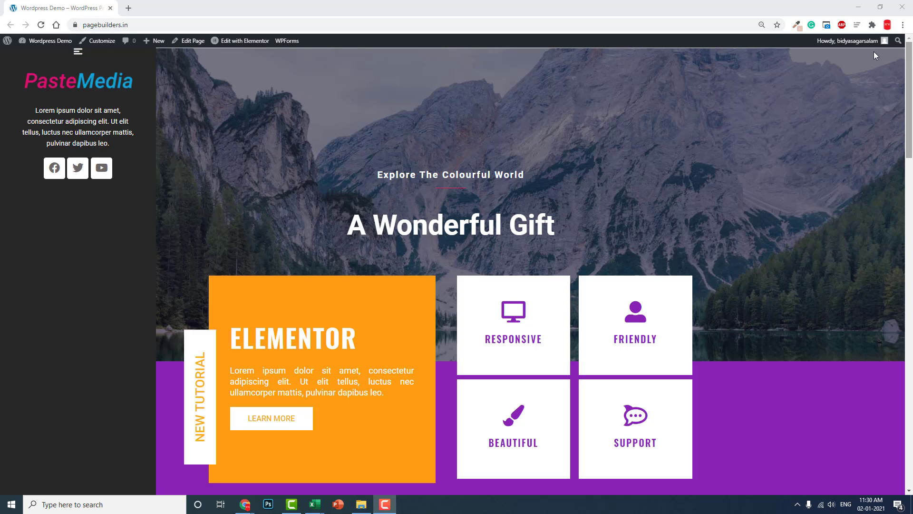
mouse_move(499, 79)
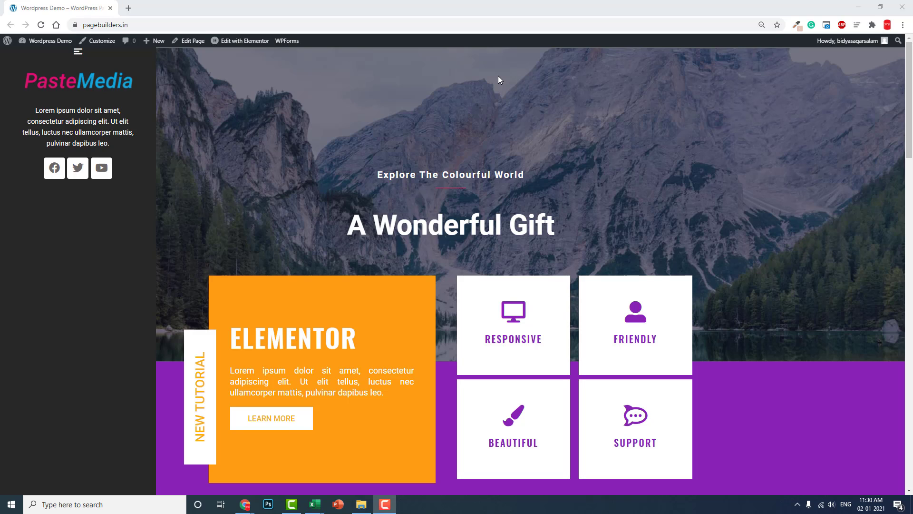
mouse_move(82, 264)
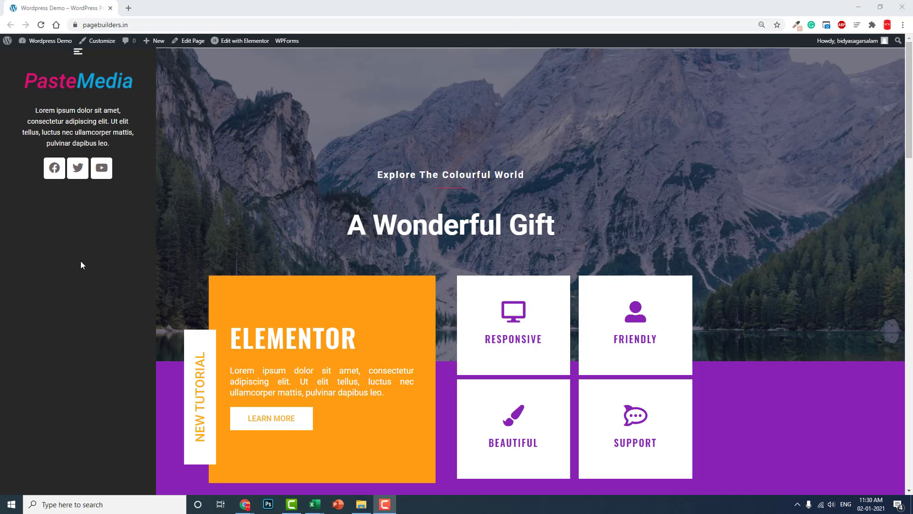
mouse_move(786, 369)
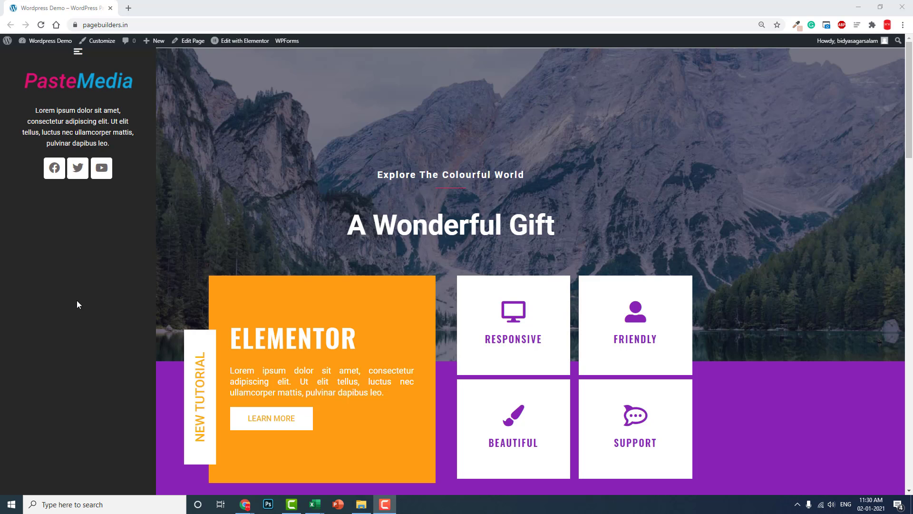
Open the pagebuilders.in WordPress dashboard from the admin bar in a new tab
scroll("down", 3)
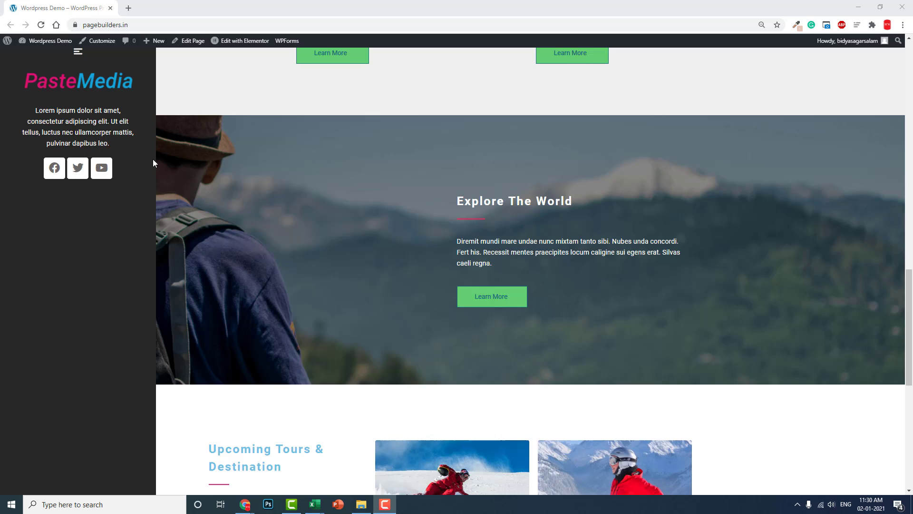
scroll("down", 3)
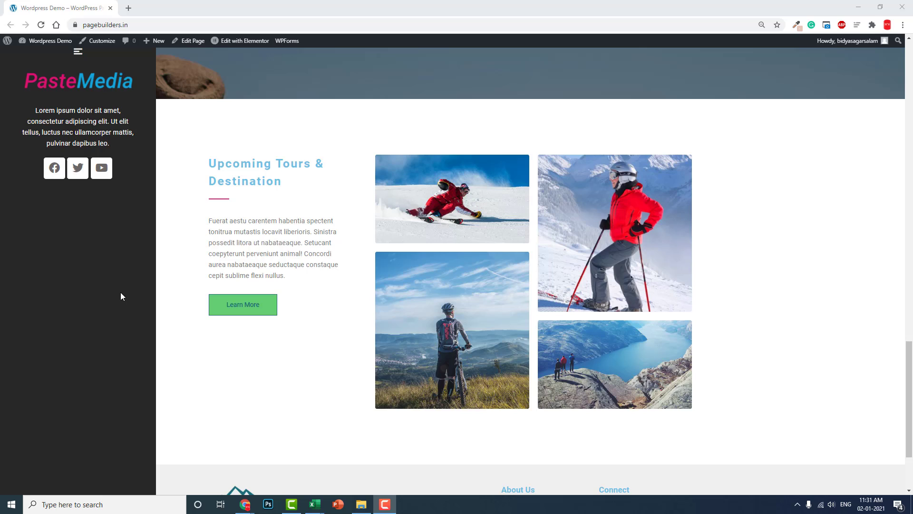
mouse_move(258, 219)
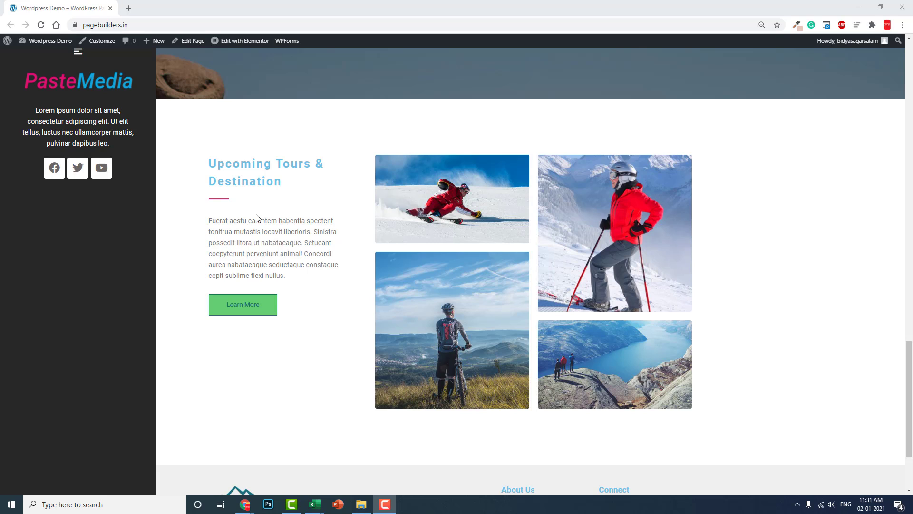
scroll("down", 3)
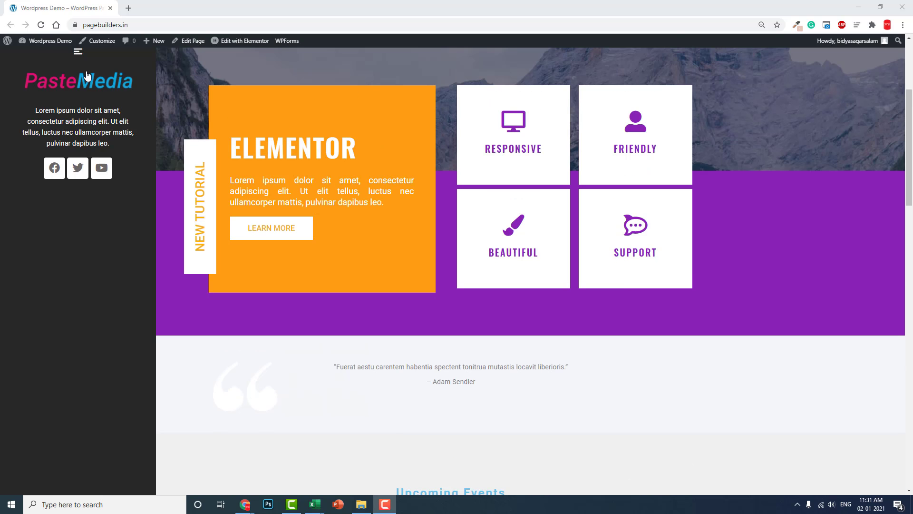
left_click(49, 41)
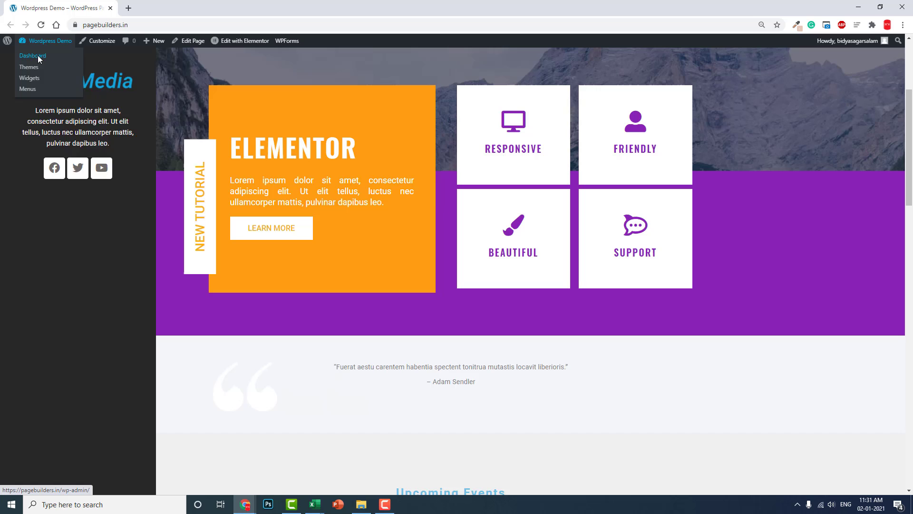
left_click(33, 56)
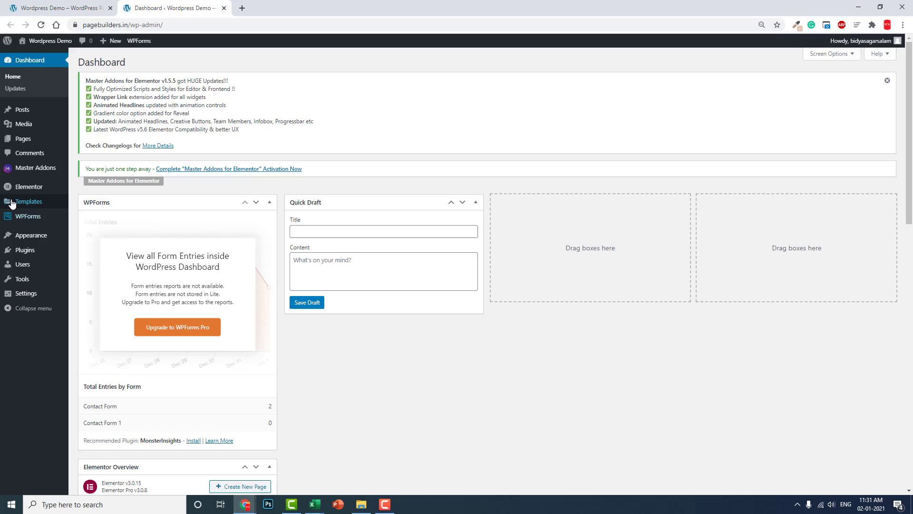
mouse_move(25, 250)
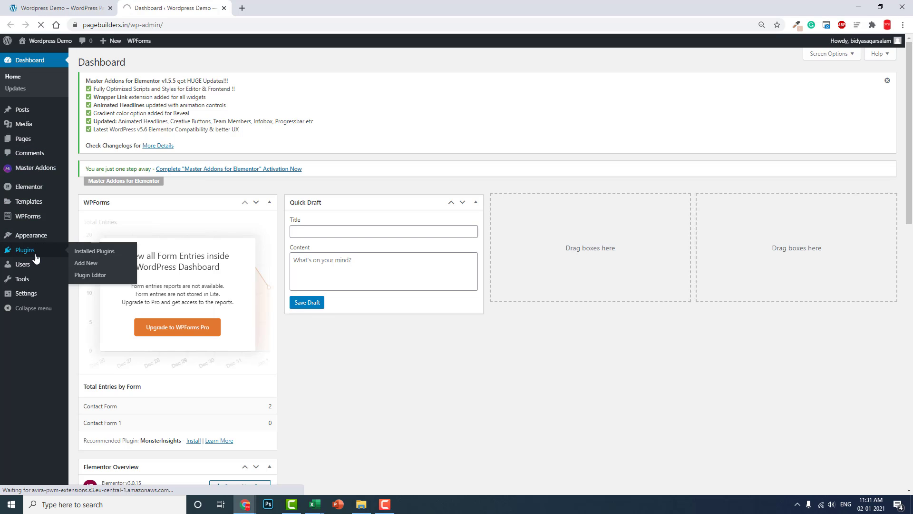
Deactivate Master Addons for Elementor from Installed Plugins, skipping the feedback prompt
left_click(95, 250)
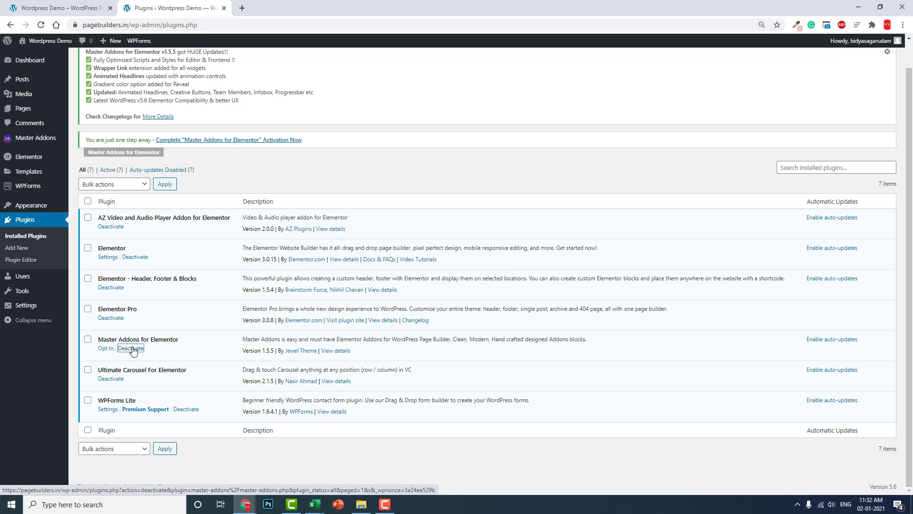
left_click(131, 348)
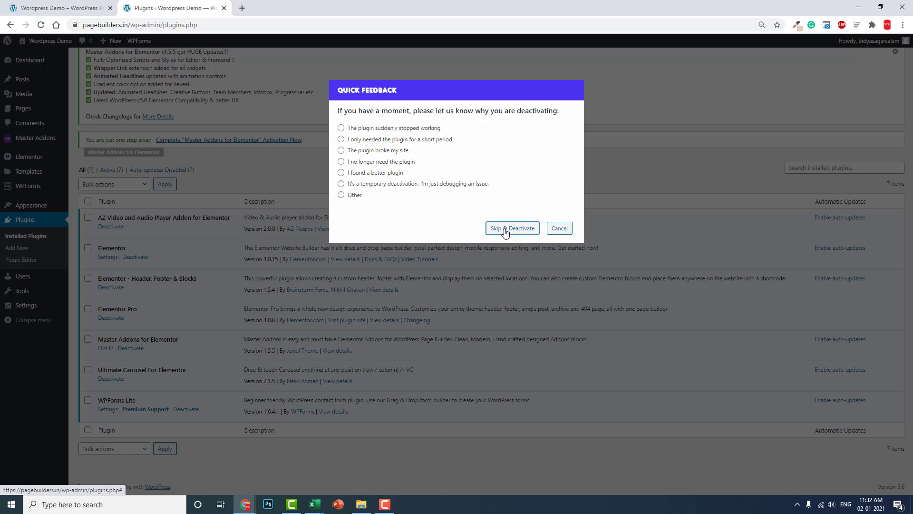
left_click(512, 228)
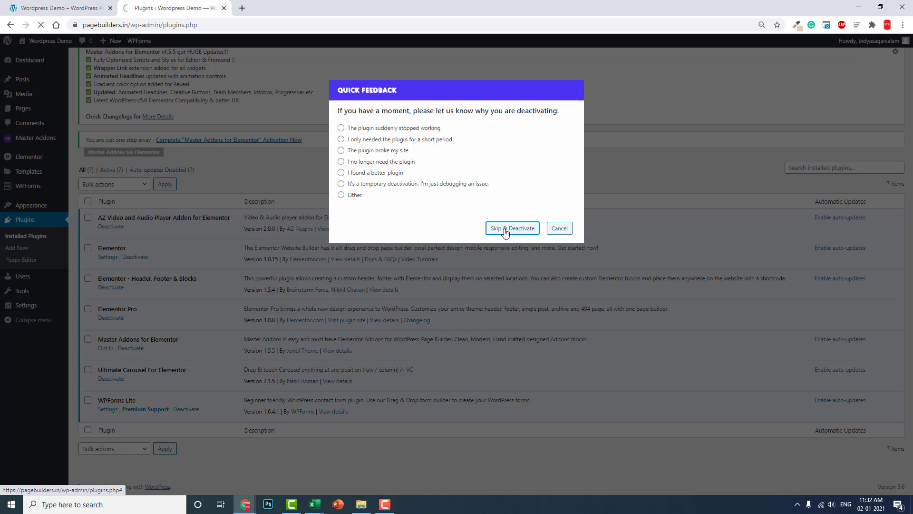
left_click(512, 227)
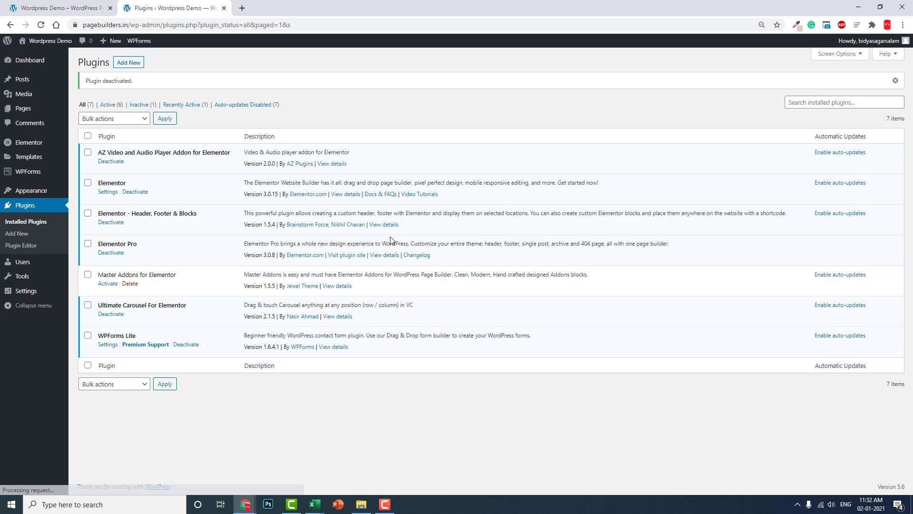
Deactivate the Elementor - Header, Footer & Blocks plugin
left_click(111, 224)
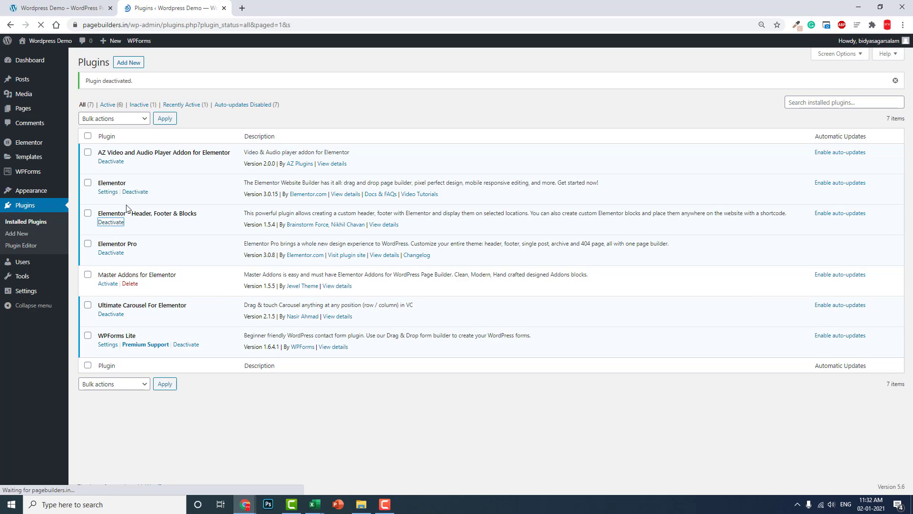
left_click(110, 221)
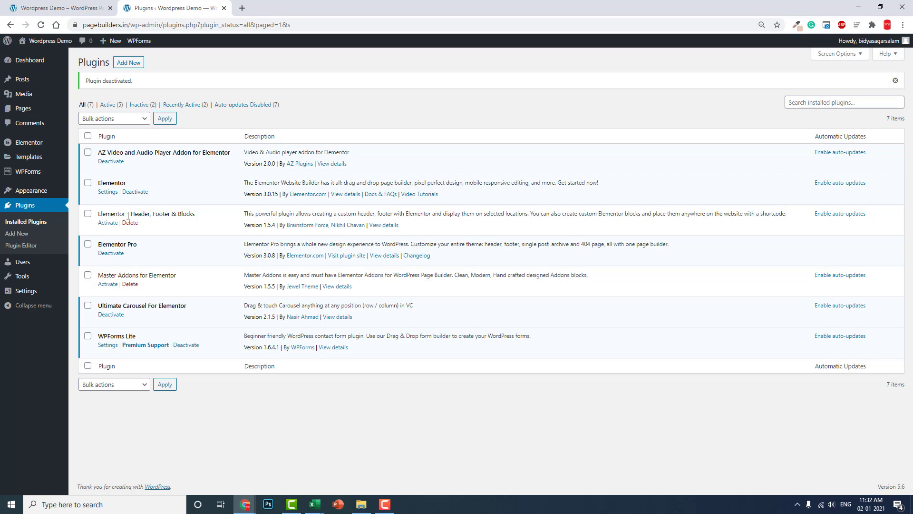
mouse_move(22, 79)
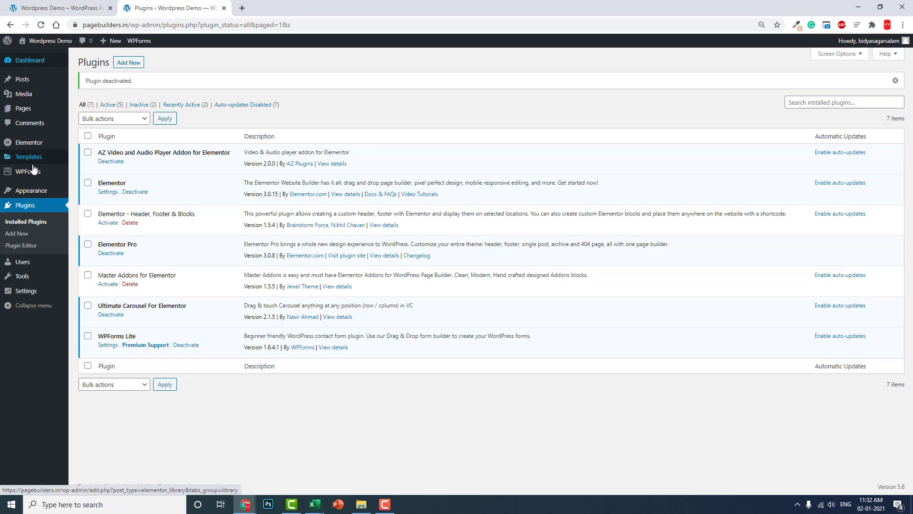
mouse_move(28, 142)
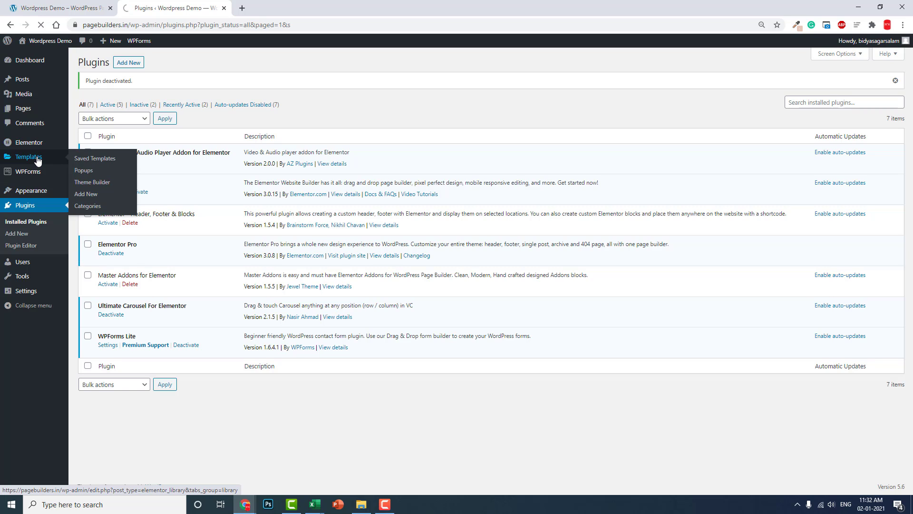
Start a new Elementor template from Saved Templates and choose Section as its type
left_click(94, 158)
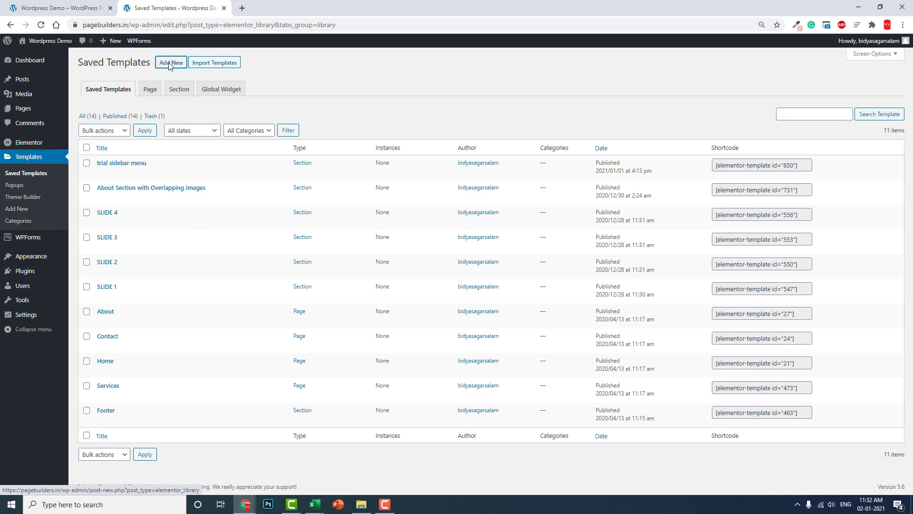
left_click(170, 62)
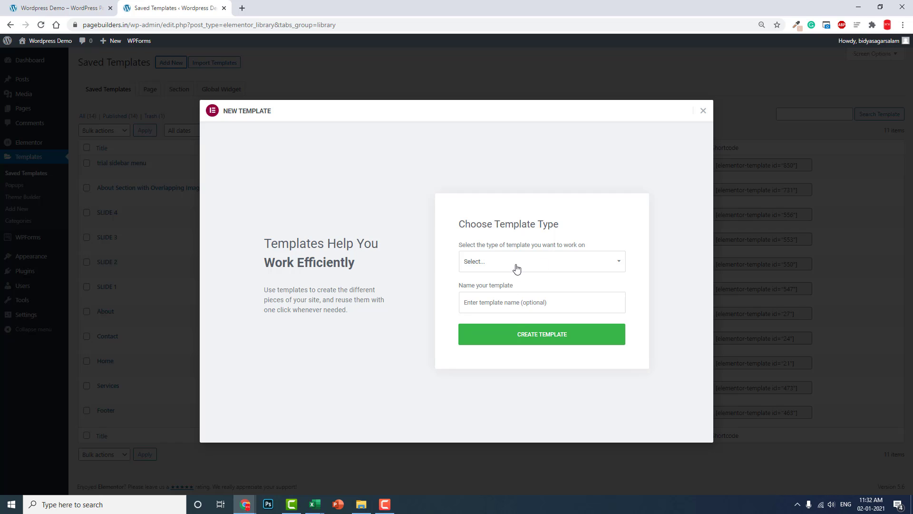
mouse_move(497, 253)
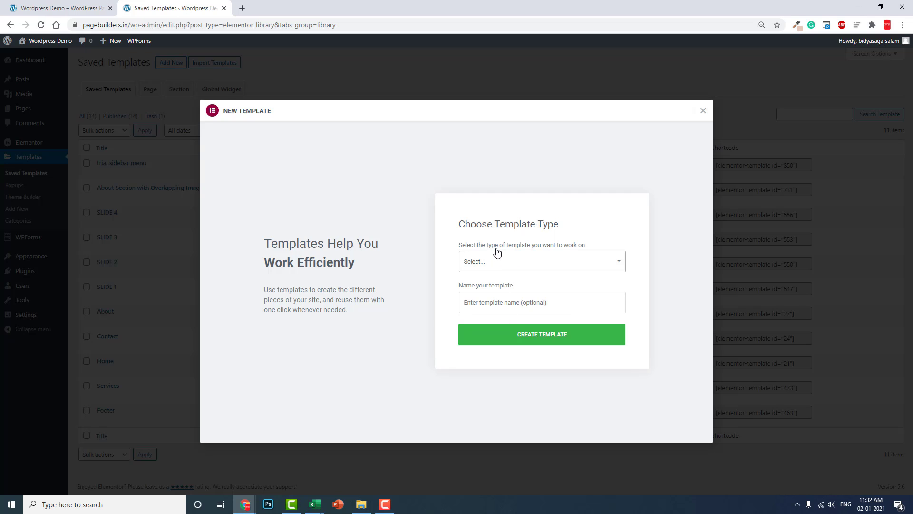
left_click(540, 261)
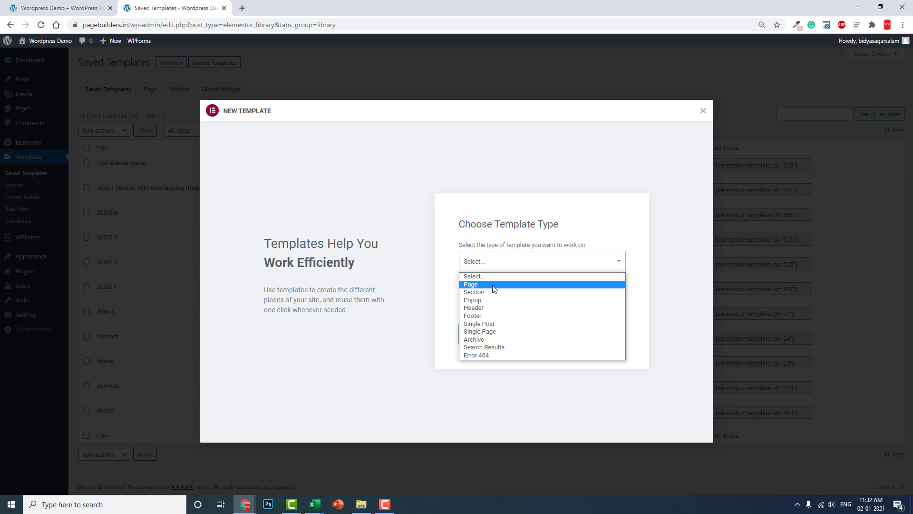
left_click(474, 292)
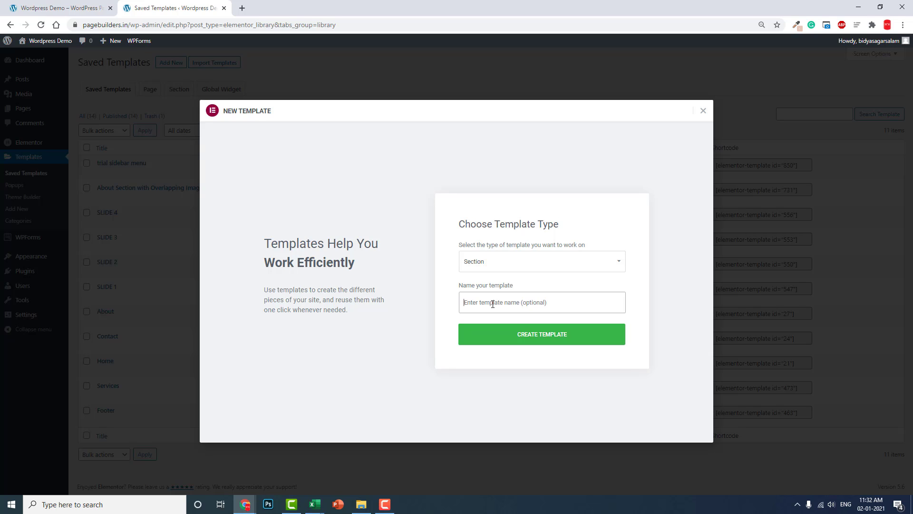
Name the template 'Sidebar Header Template' and create it
type("Sidebar")
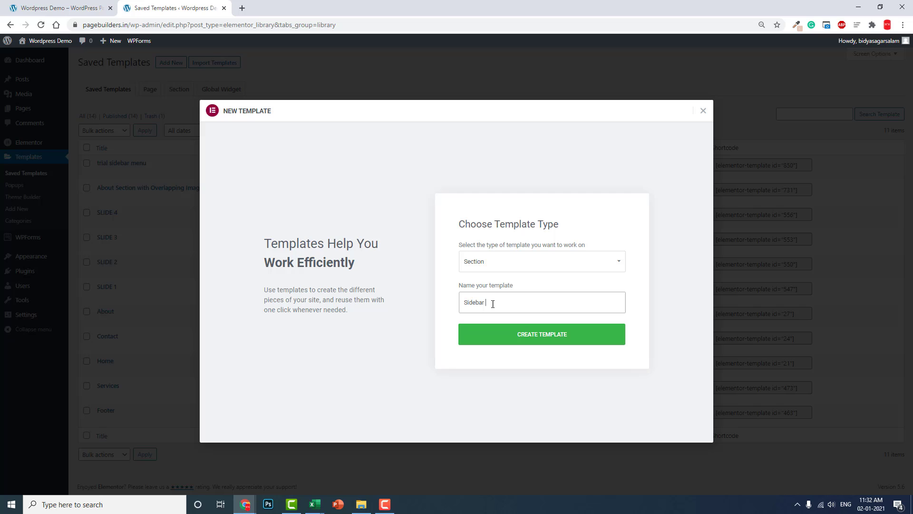
type("Header Template")
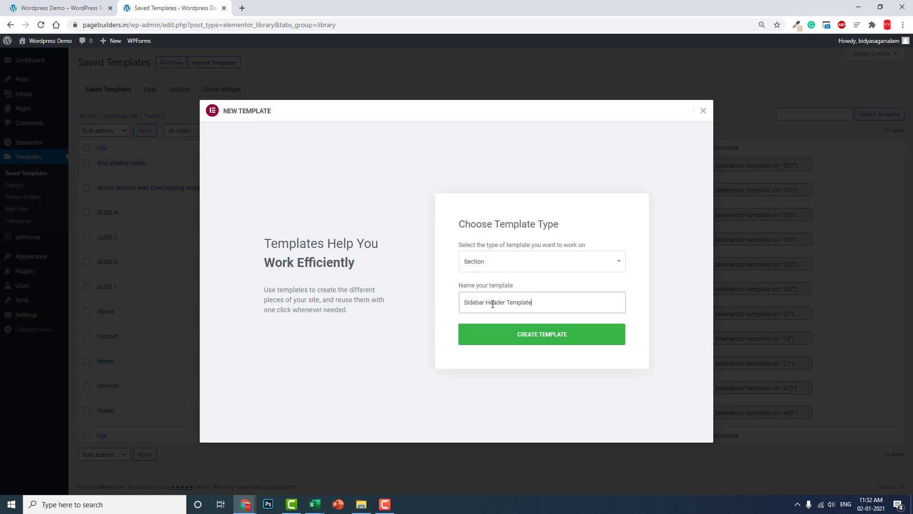
left_click(541, 334)
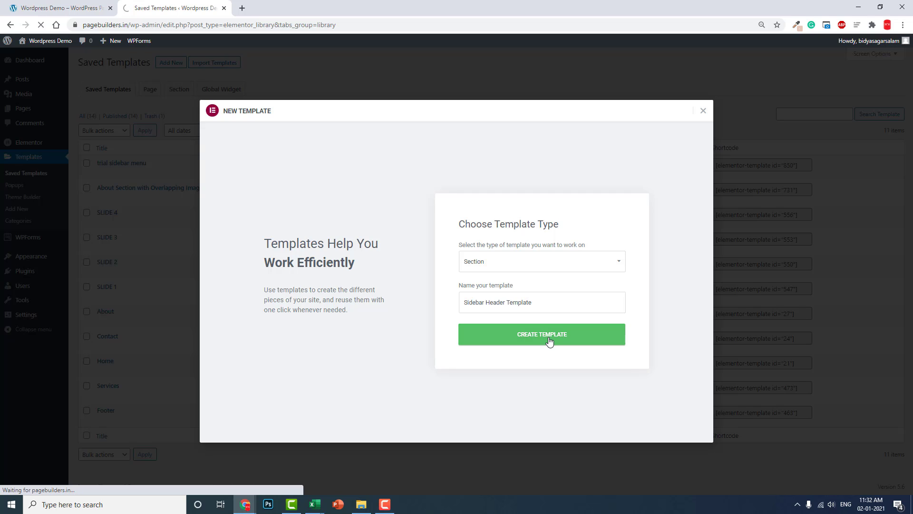
left_click(541, 334)
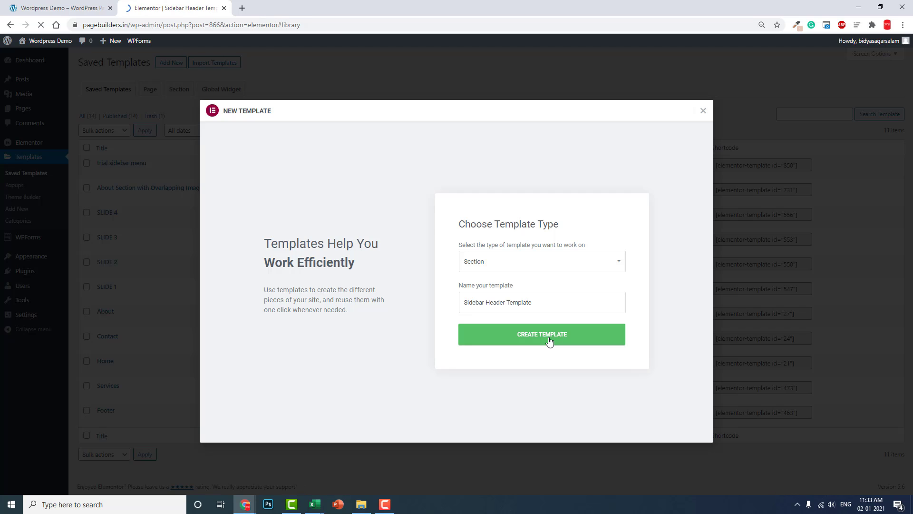
Dismiss the template library and start a new section in the empty template
left_click(542, 334)
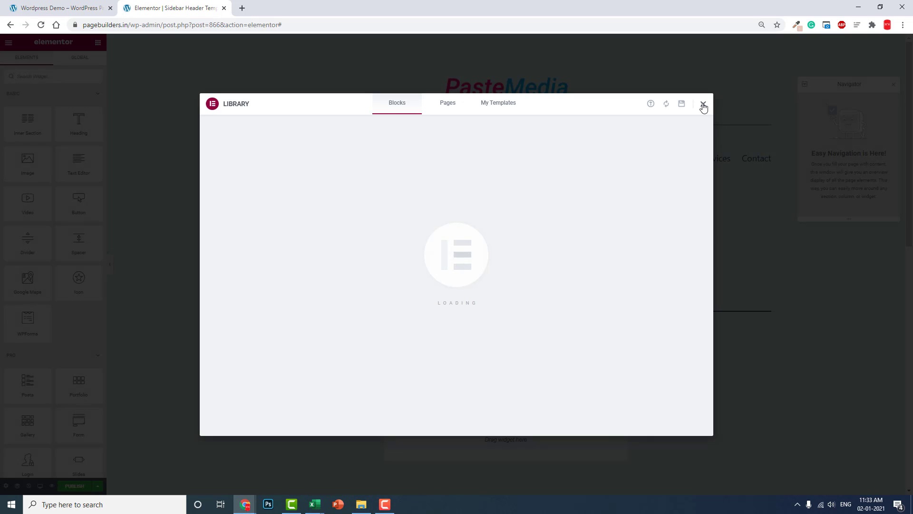
left_click(704, 107)
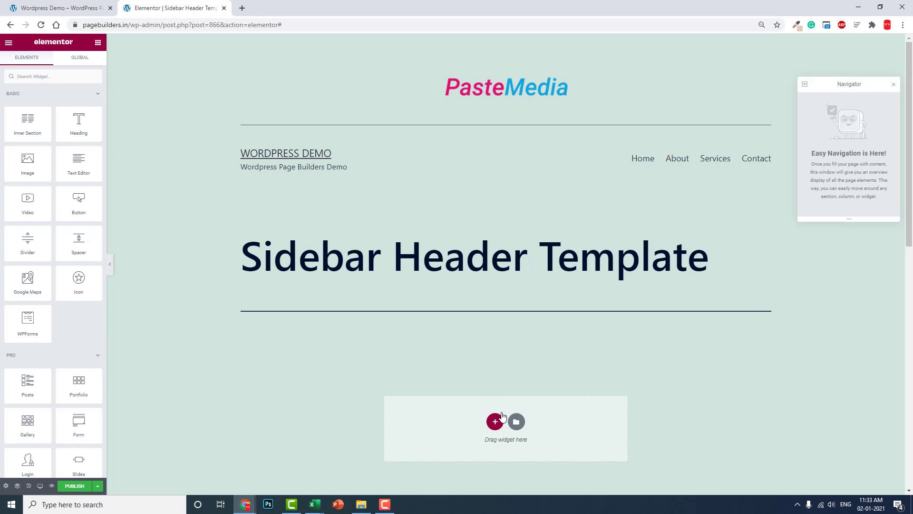
scroll("down", 3)
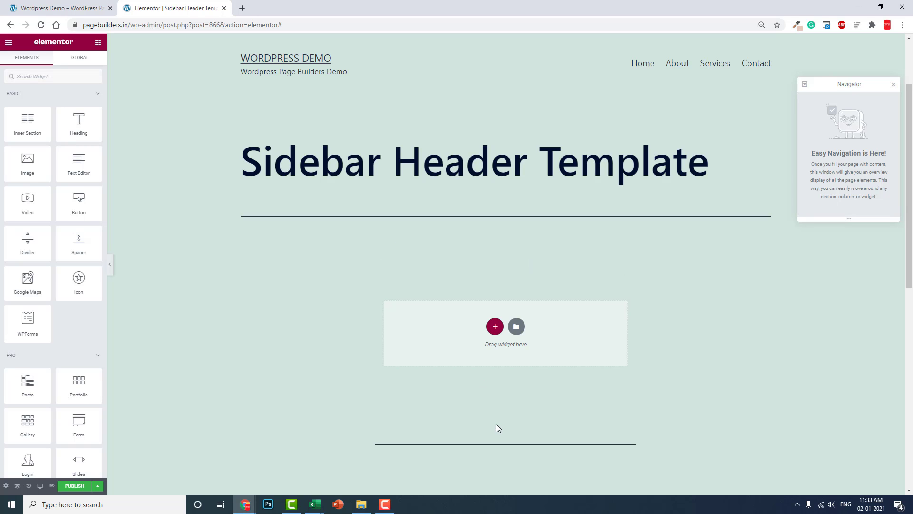
mouse_move(494, 326)
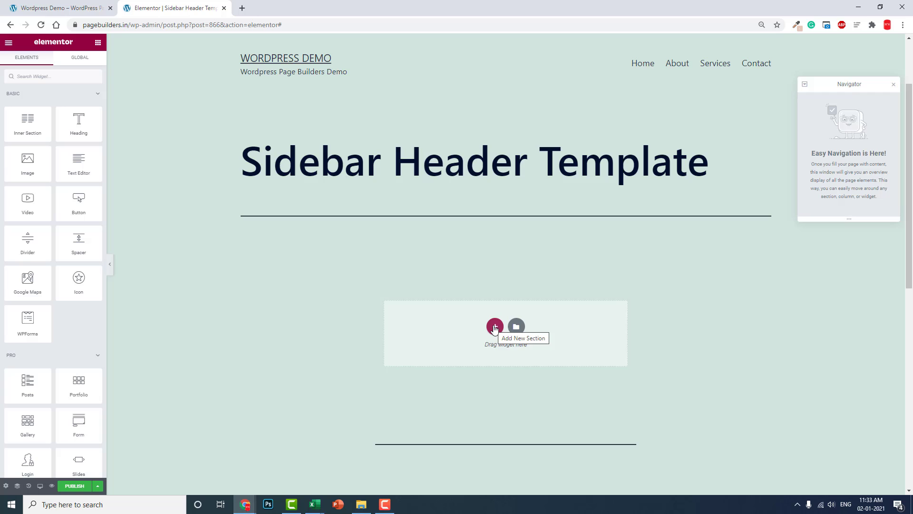
left_click(495, 325)
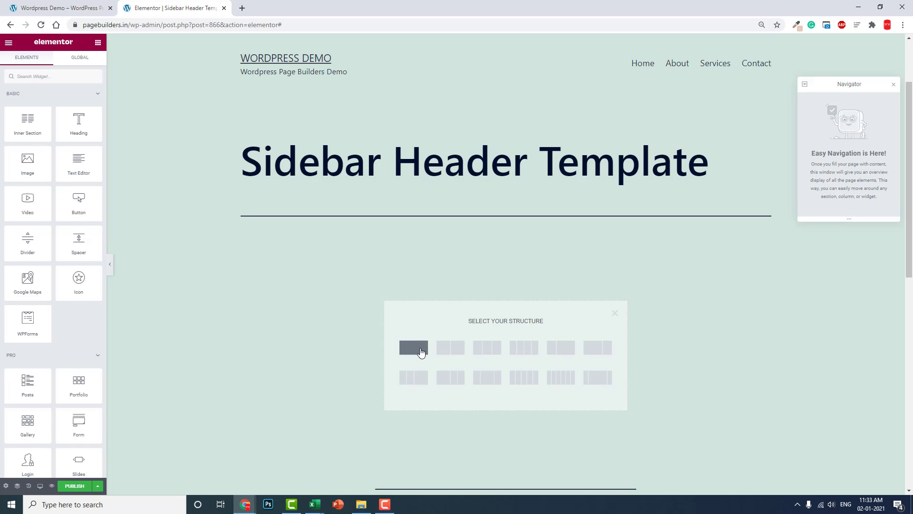
Add a single-column section set to Full Width content with No Gap between columns
left_click(412, 347)
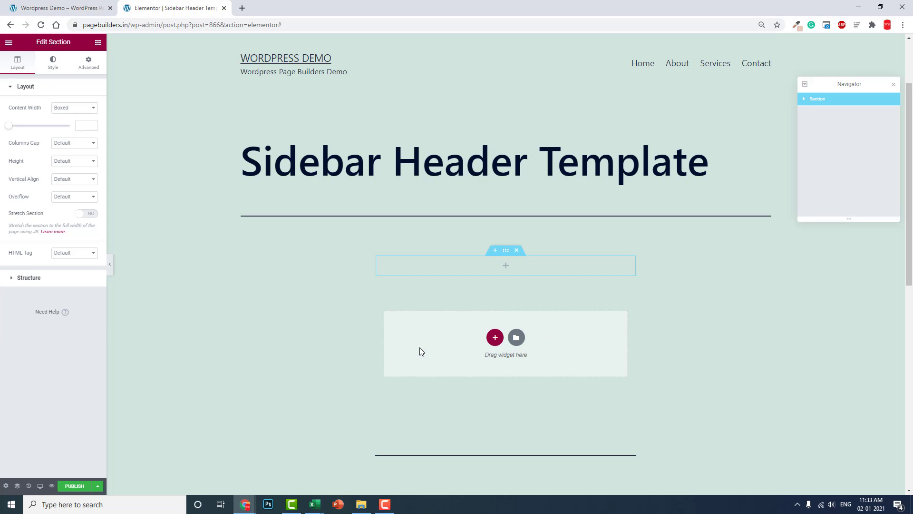
left_click(6, 485)
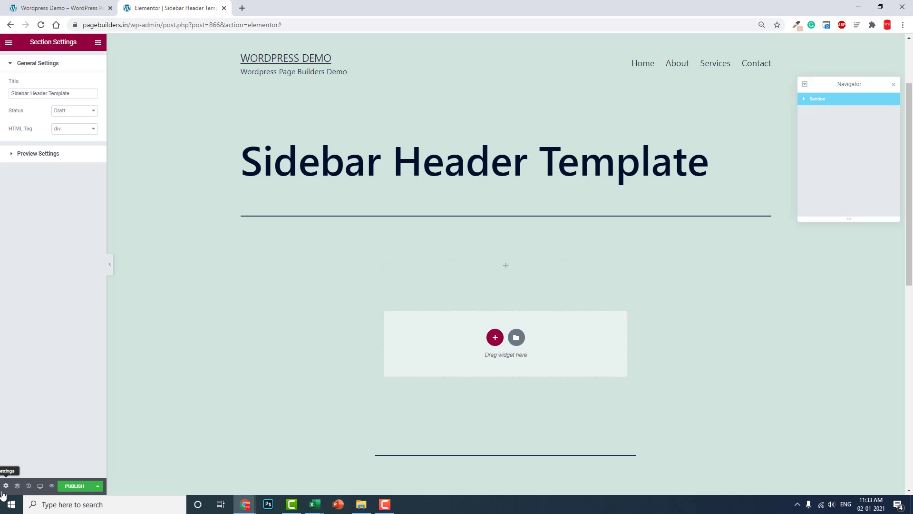
mouse_move(16, 327)
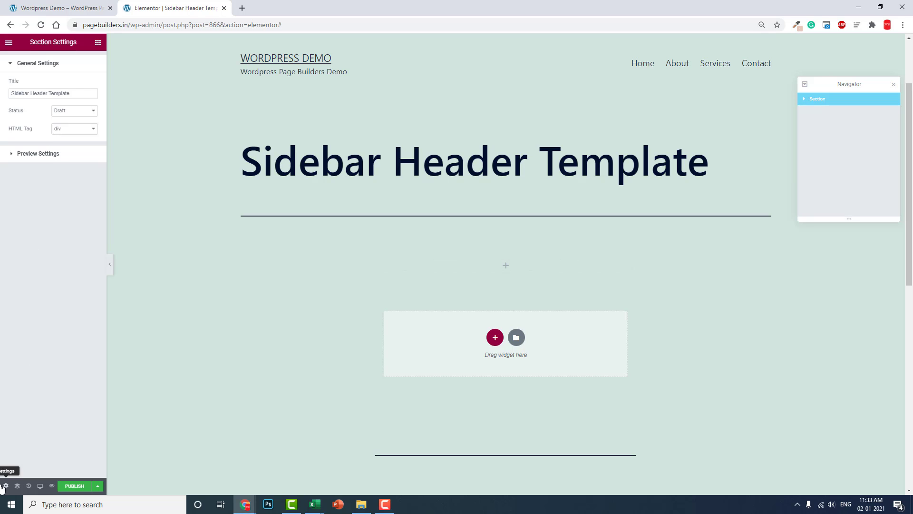
mouse_move(383, 214)
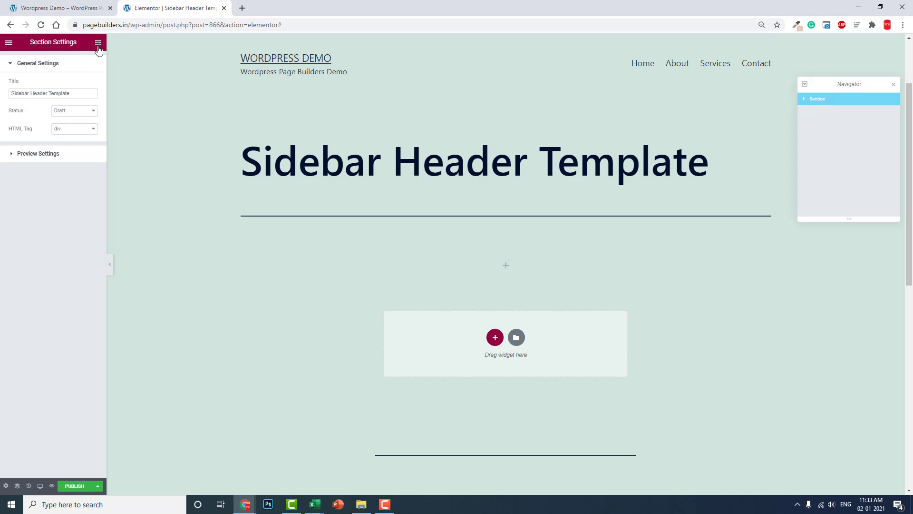
left_click(98, 42)
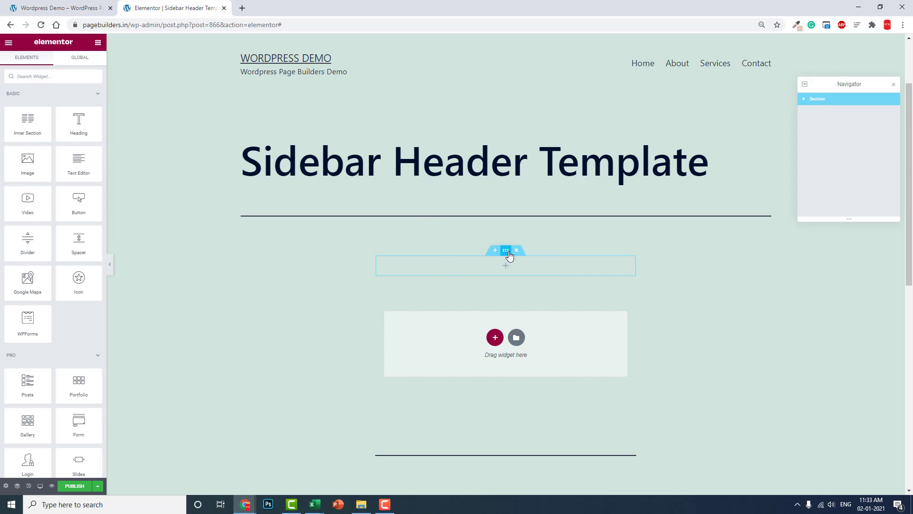
left_click(505, 251)
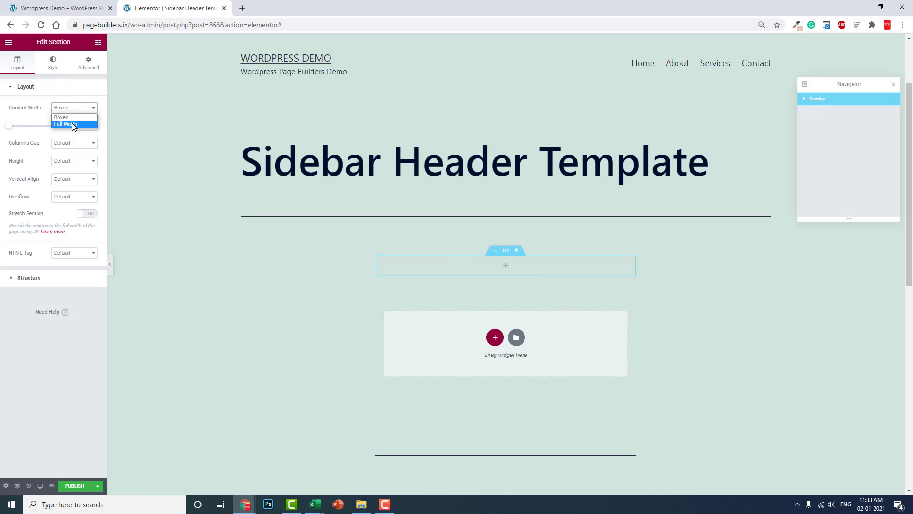
left_click(68, 123)
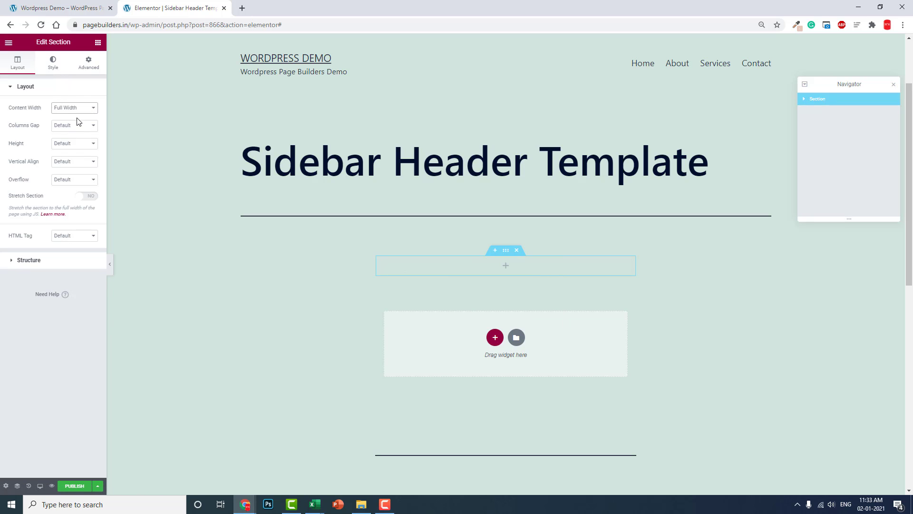
left_click(74, 126)
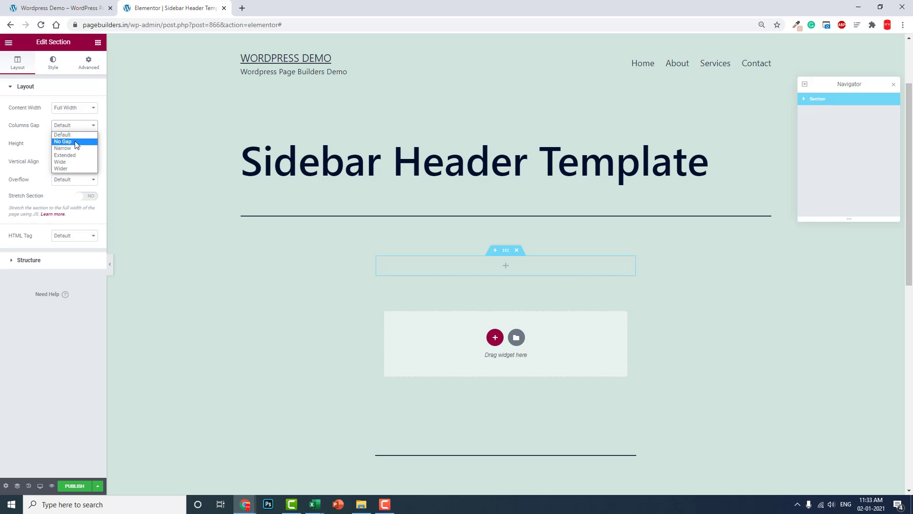
left_click(89, 62)
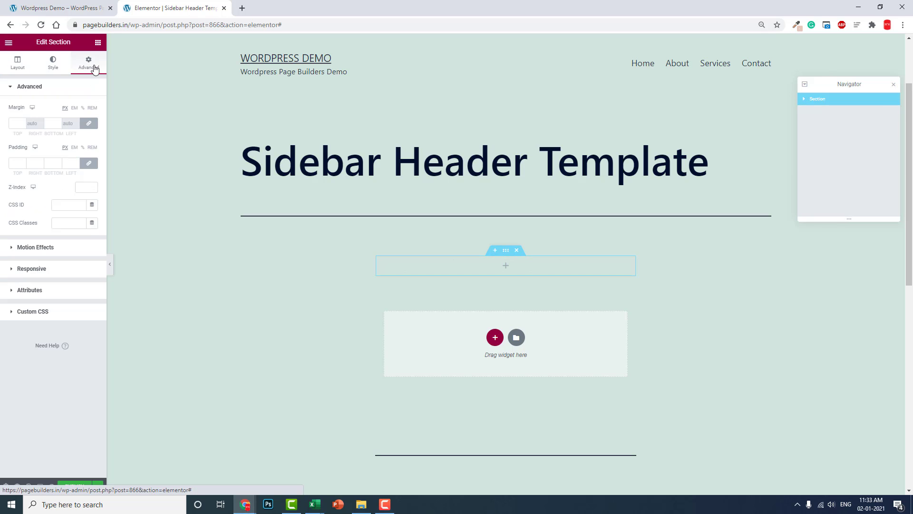
mouse_move(52, 62)
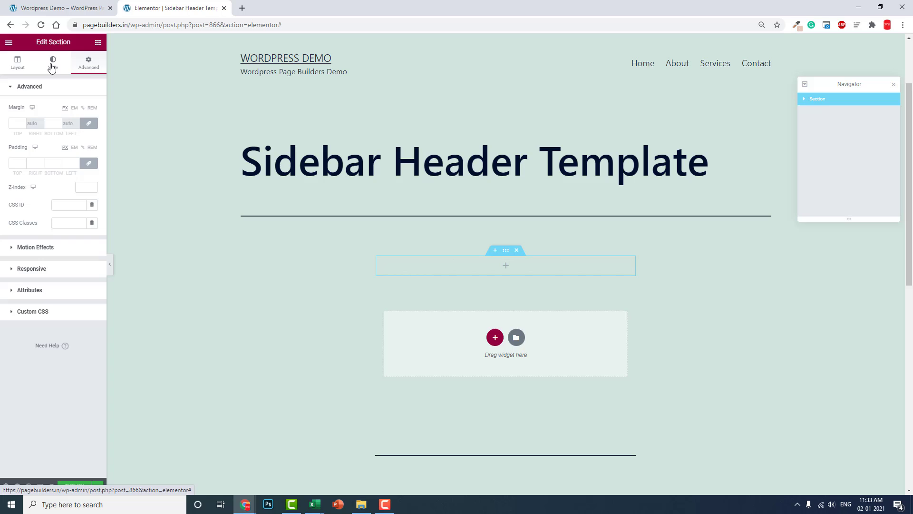
Give the section a dark classic colour background
left_click(52, 63)
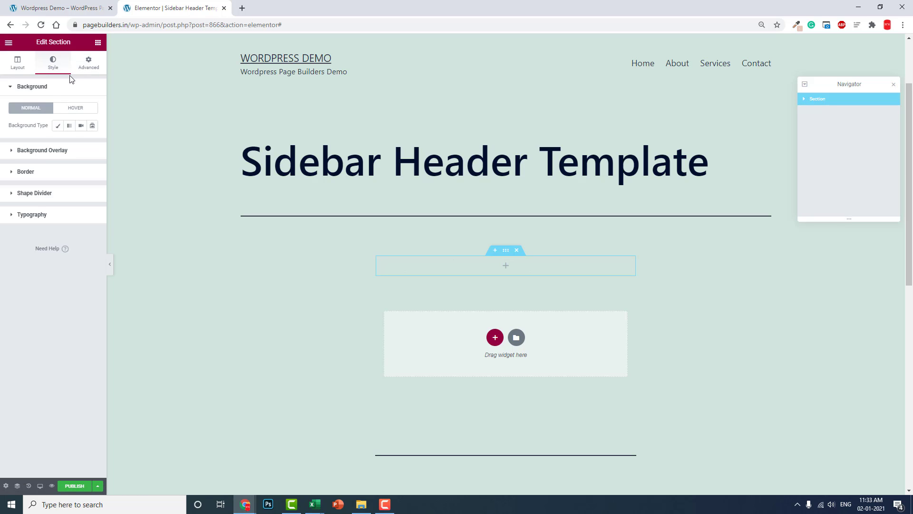
mouse_move(58, 126)
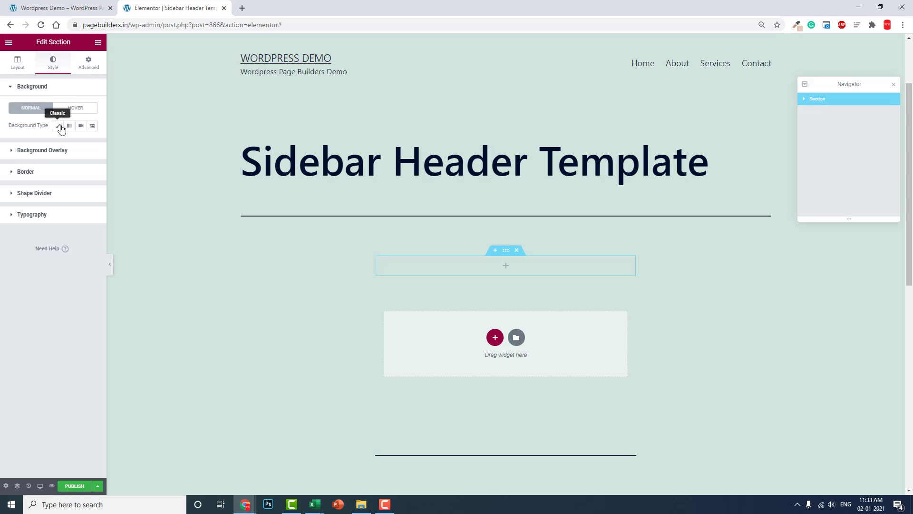
left_click(57, 126)
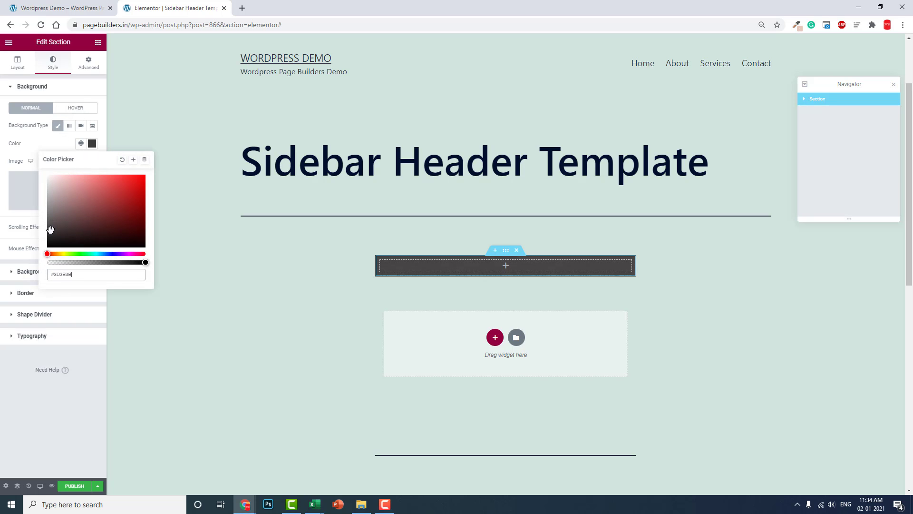
left_click(42, 398)
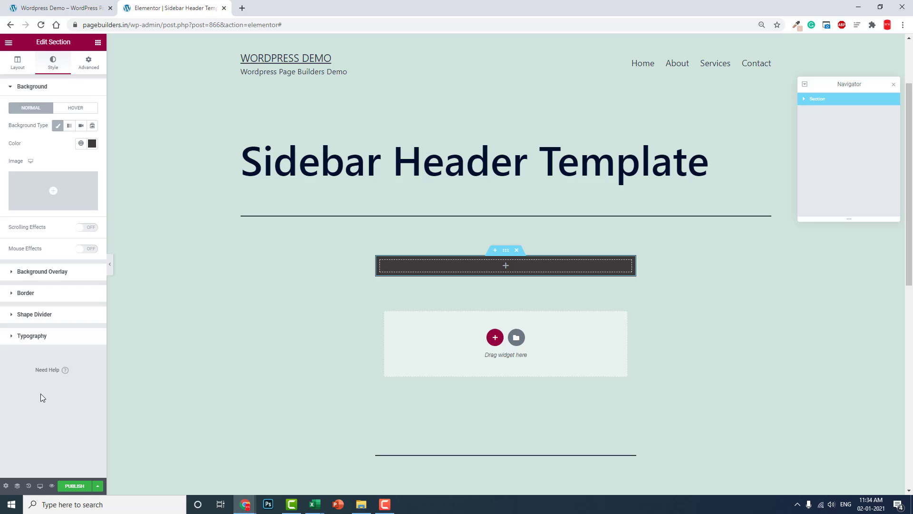
left_click(87, 62)
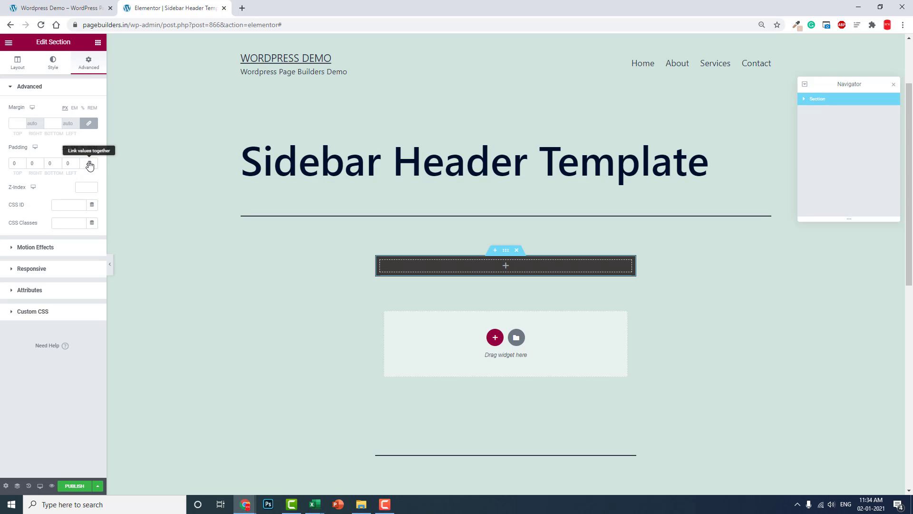
Unlink the section padding and enter 20, 50, 100, 50
left_click(16, 163)
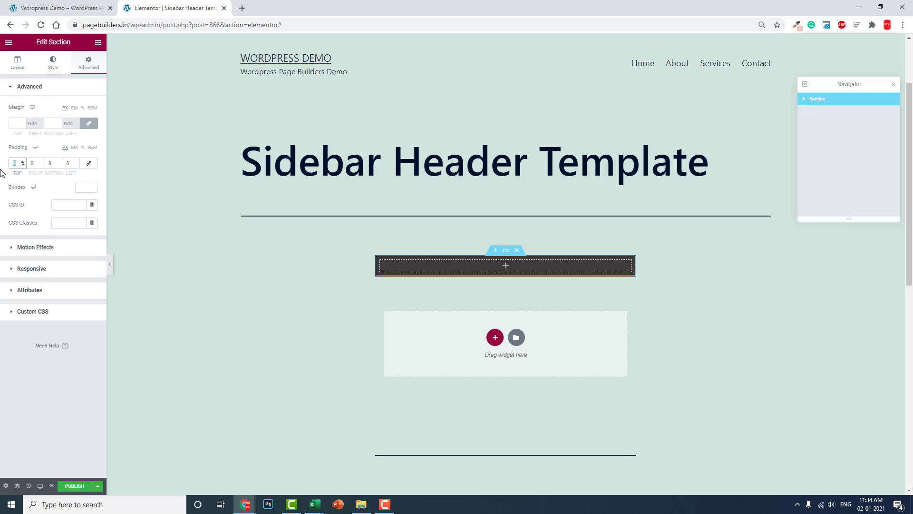
type("20")
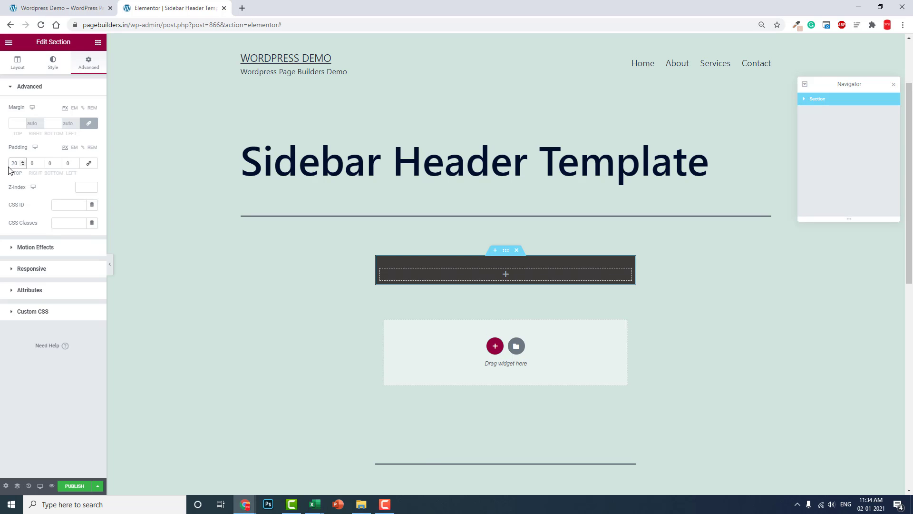
type("50")
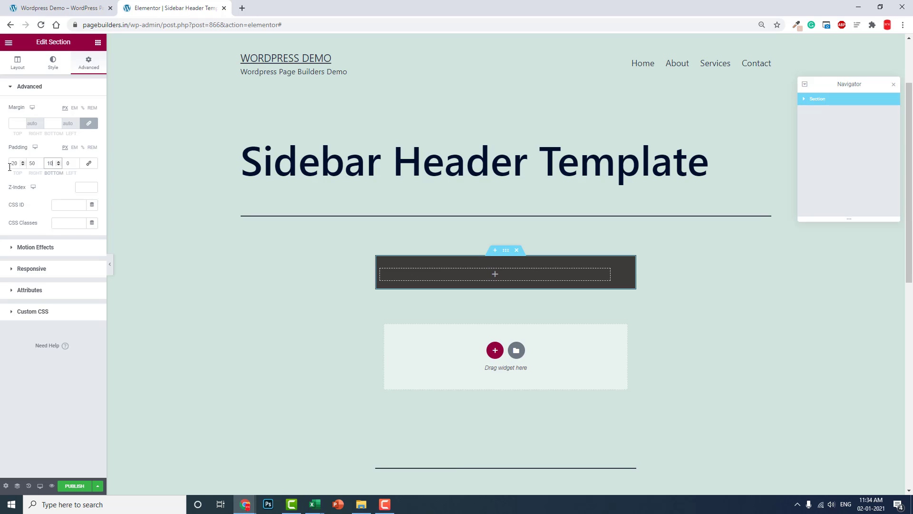
type("100")
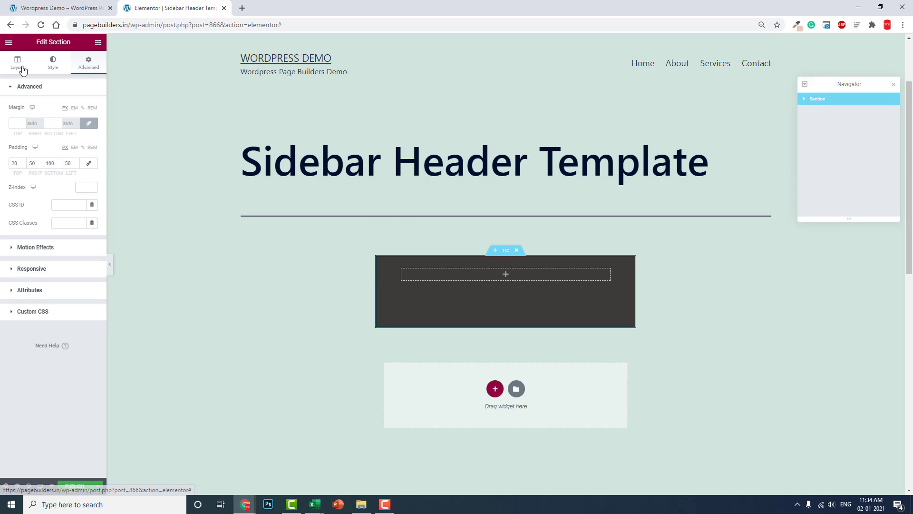
Make the section fit the screen height with its column content aligned to the top
left_click(17, 63)
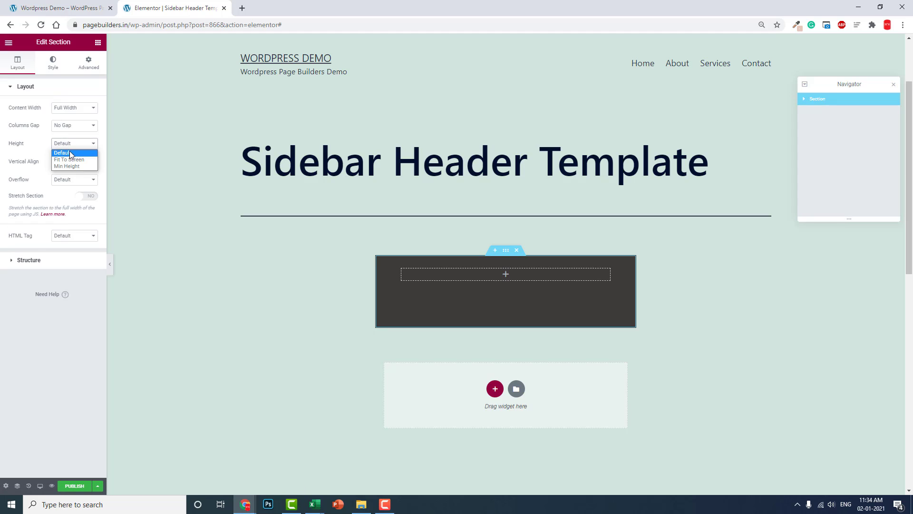
left_click(69, 160)
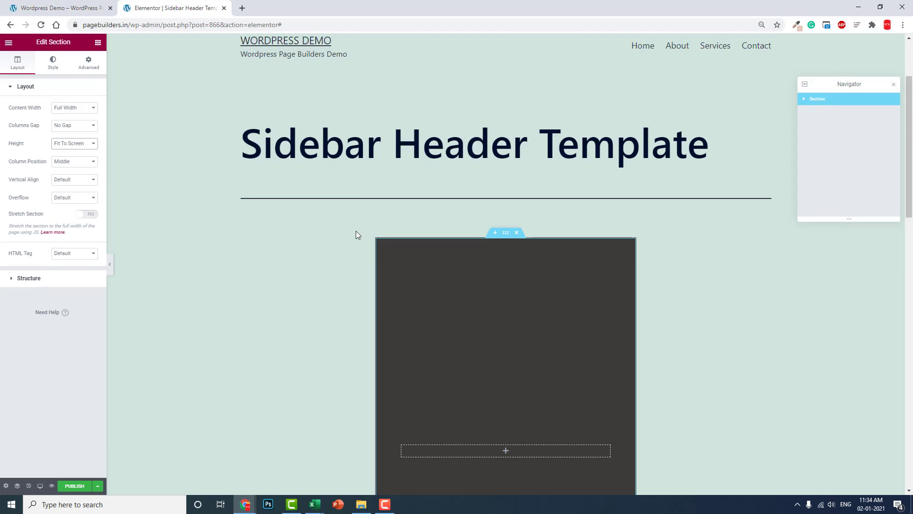
scroll("down", 3)
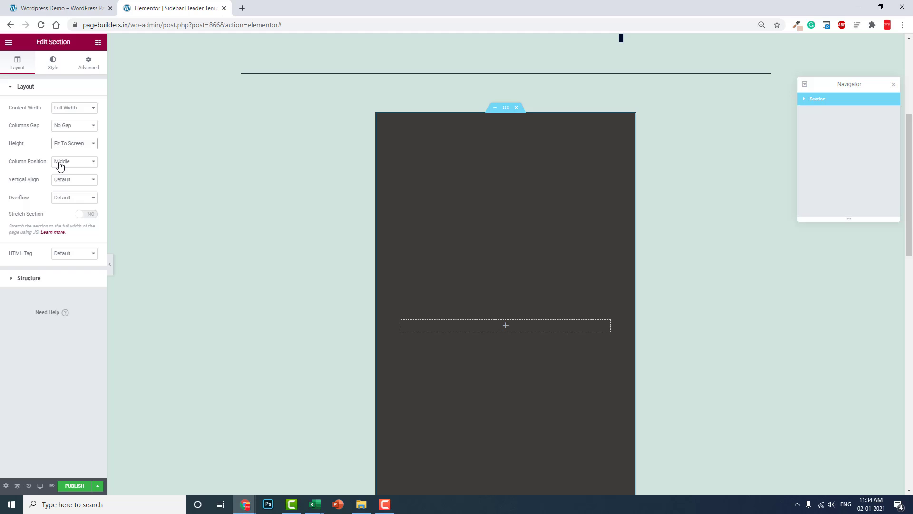
left_click(75, 161)
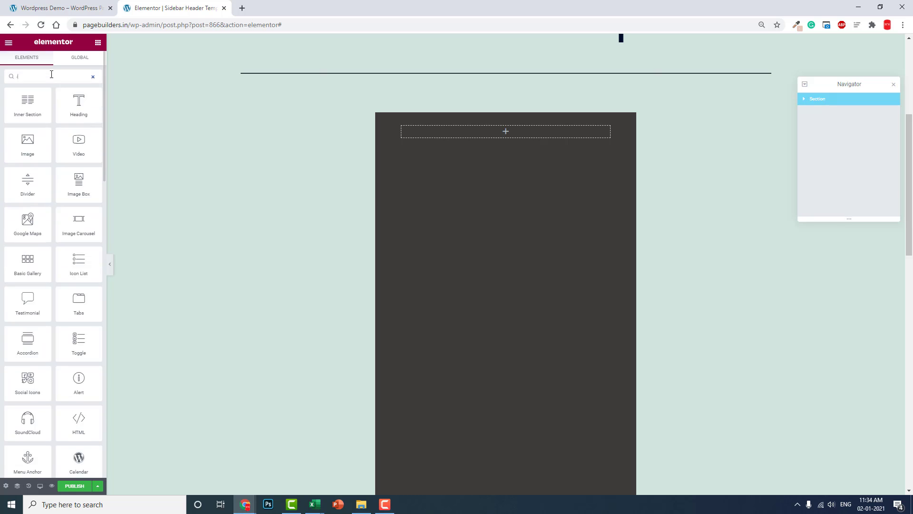
Add the Site Logo widget and a Search Form below it in the dark column
type("logo")
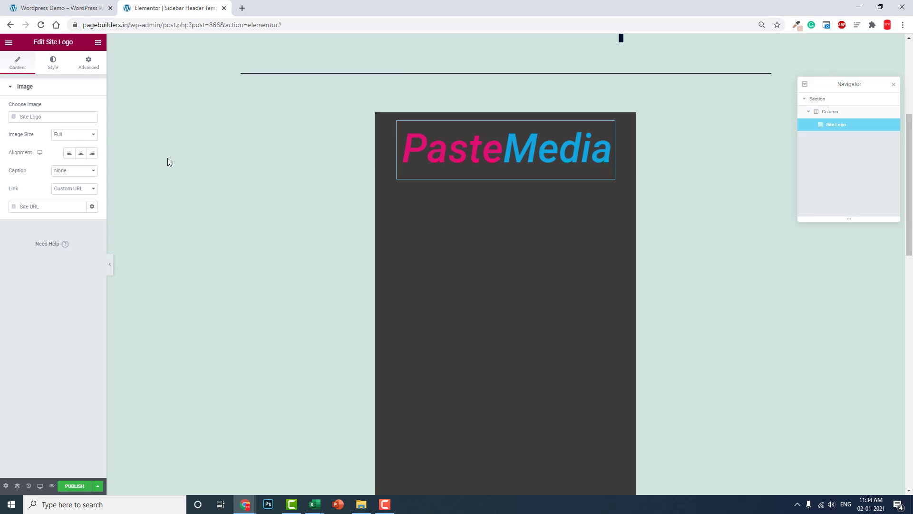
left_click(98, 42)
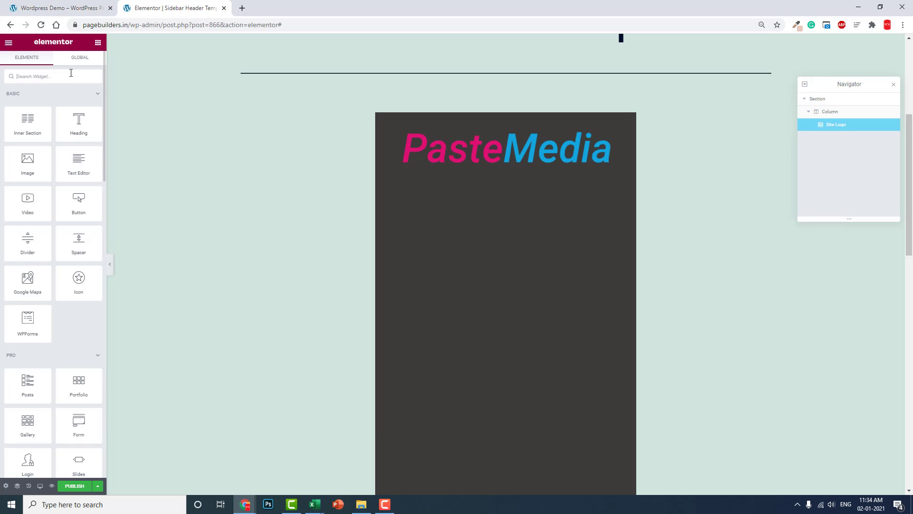
type("sea")
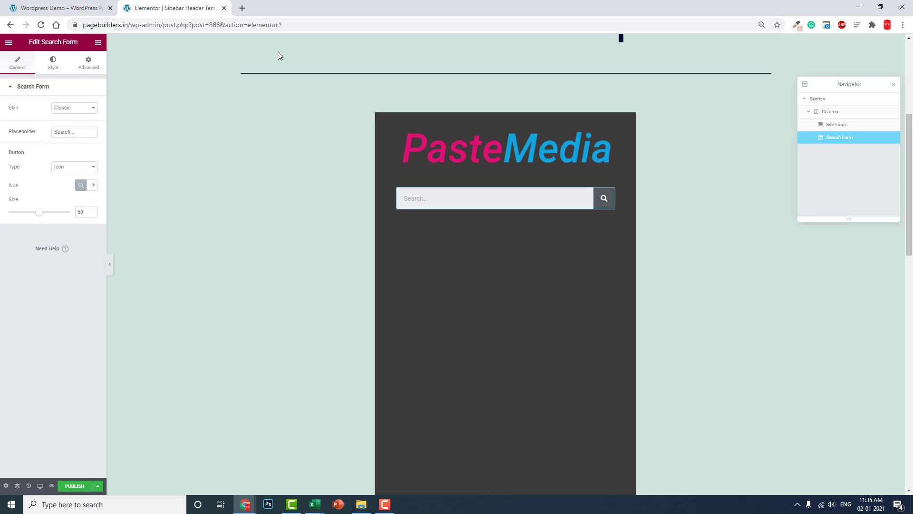
left_click(8, 42)
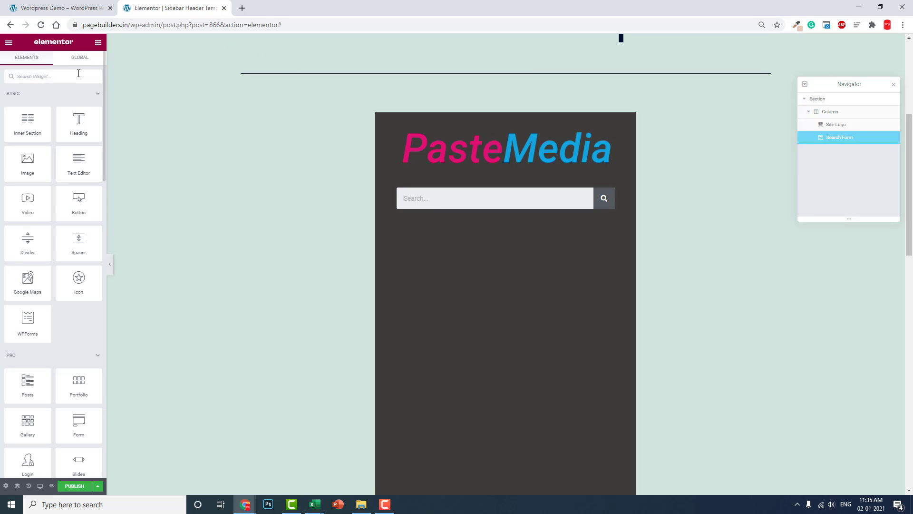
Add a Nav Menu under the search form and set its layout to Vertical
type("m")
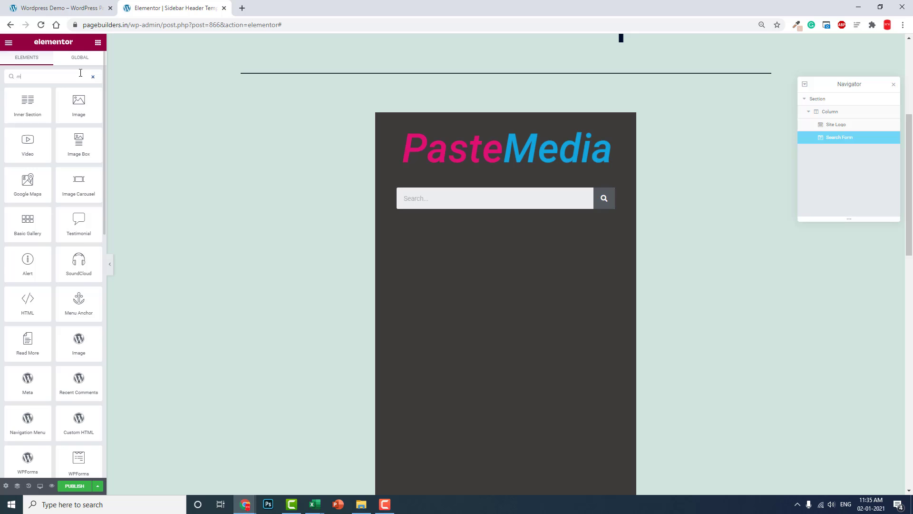
type("nav")
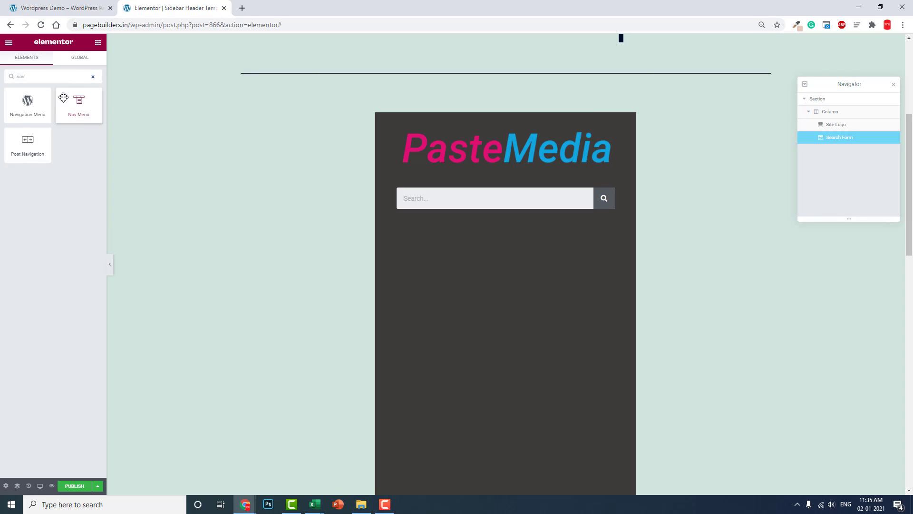
left_click_drag(78, 105, 516, 211)
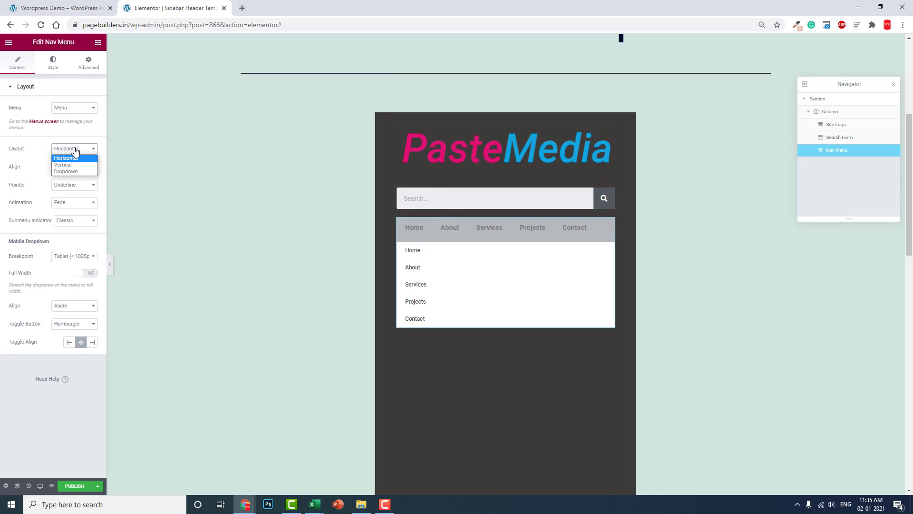
left_click(66, 172)
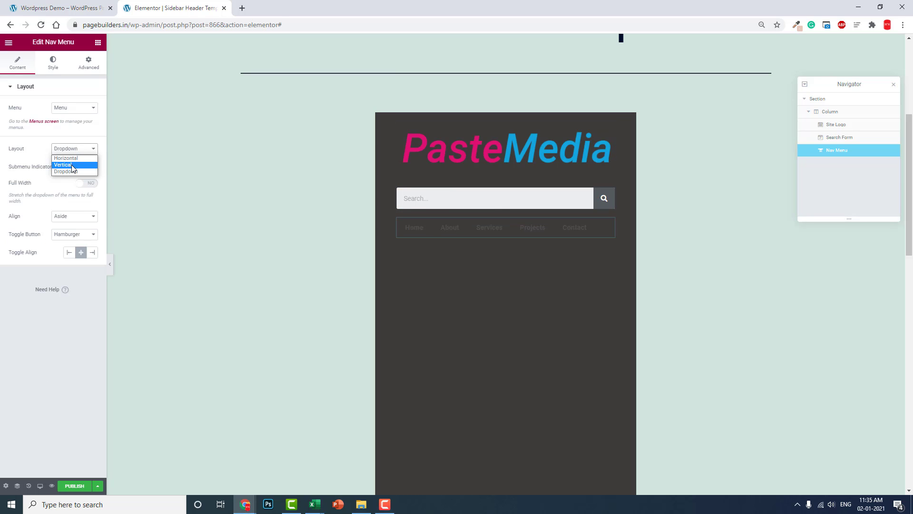
left_click(62, 165)
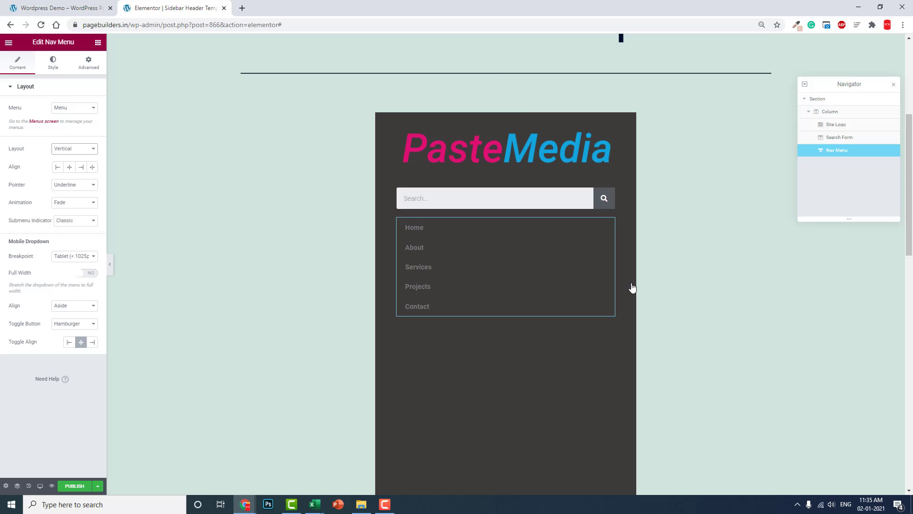
left_click(69, 168)
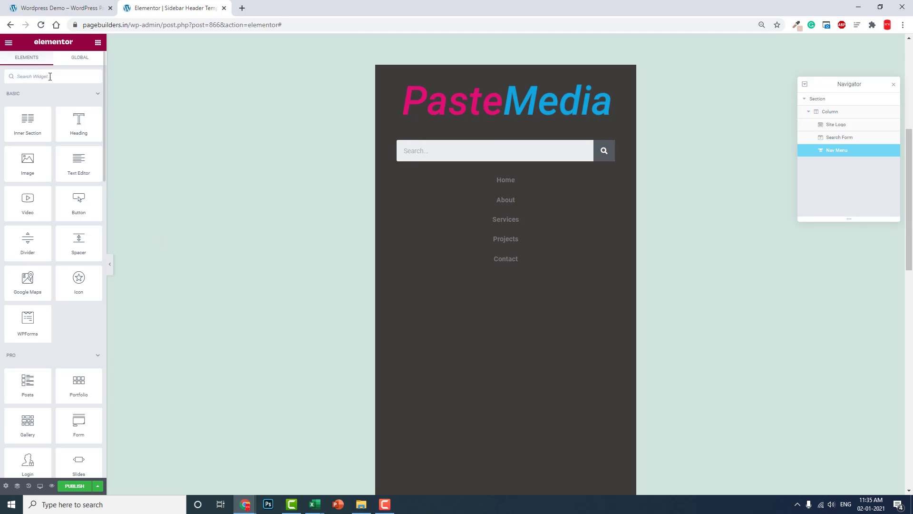
Add Social Icons below the menu and publish the sidebar template
left_click(505, 227)
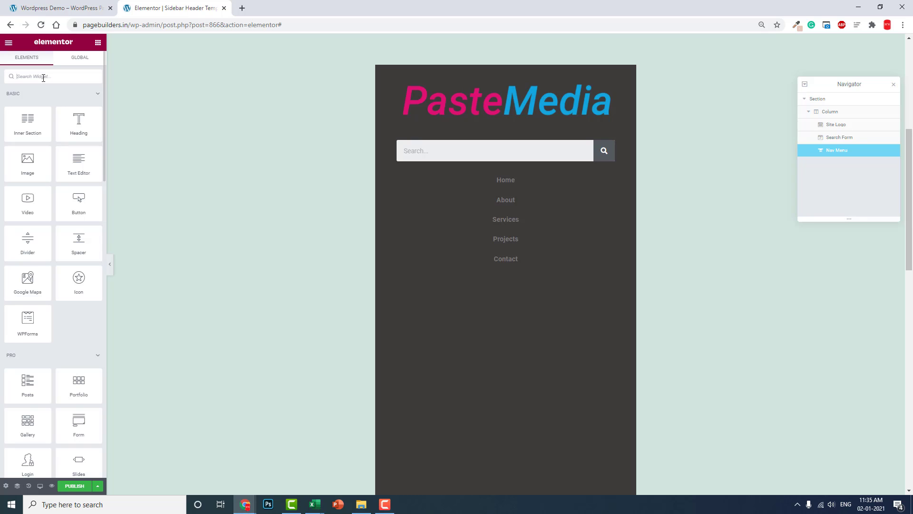
type("soci")
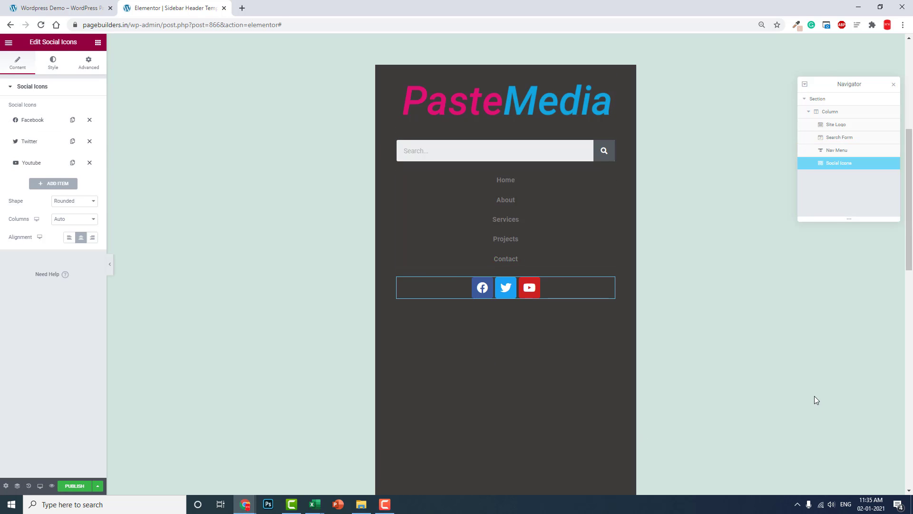
mouse_move(811, 387)
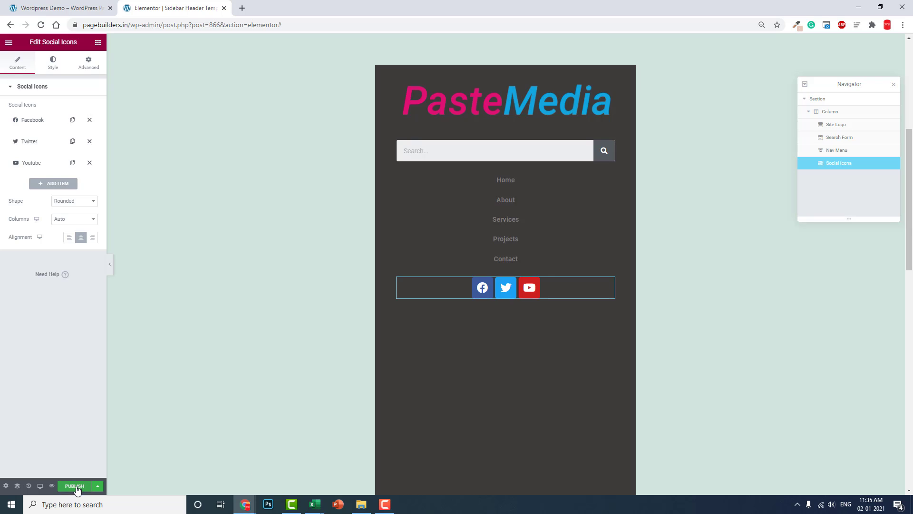
left_click(74, 486)
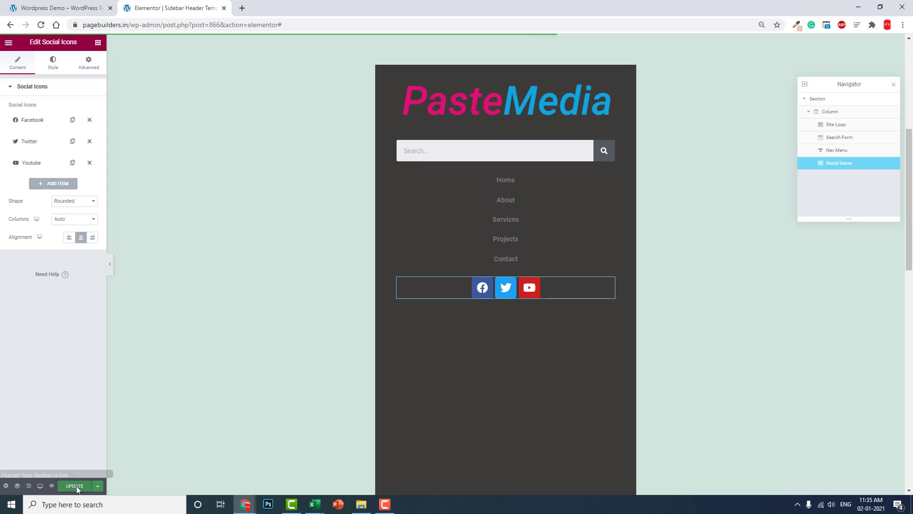
left_click(9, 42)
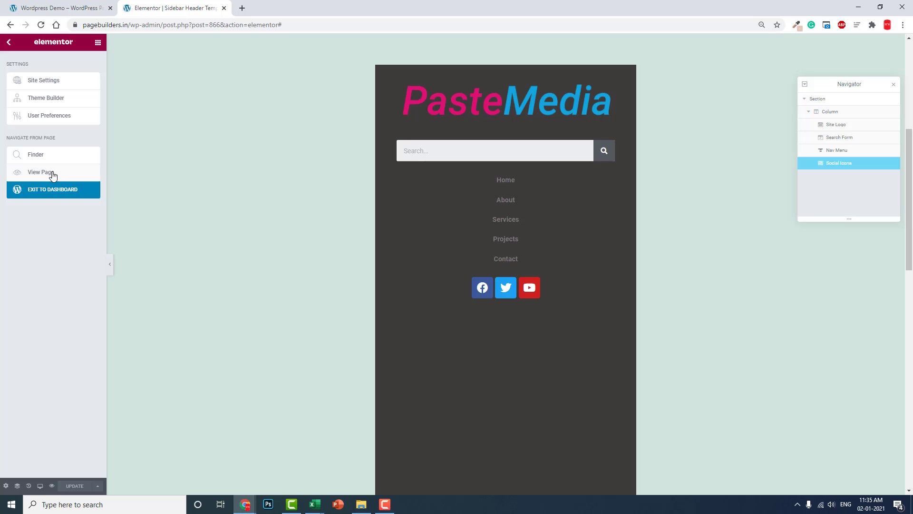
Exit to the dashboard, copy the Sidebar Header Template shortcode from Saved Templates, and start a new template
left_click(52, 189)
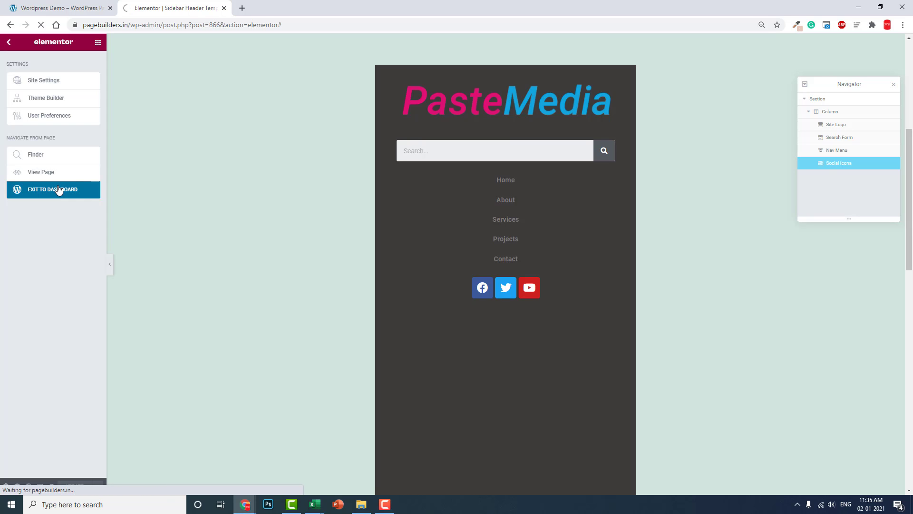
left_click(52, 189)
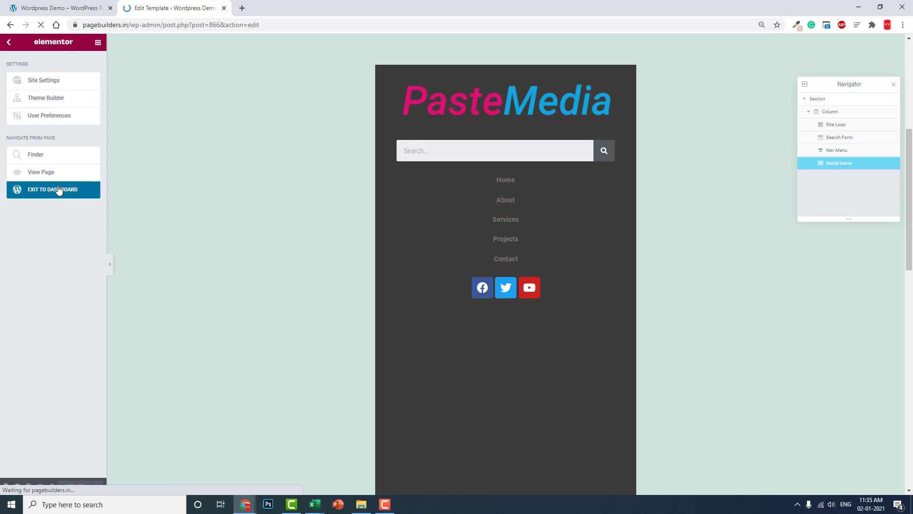
left_click(52, 189)
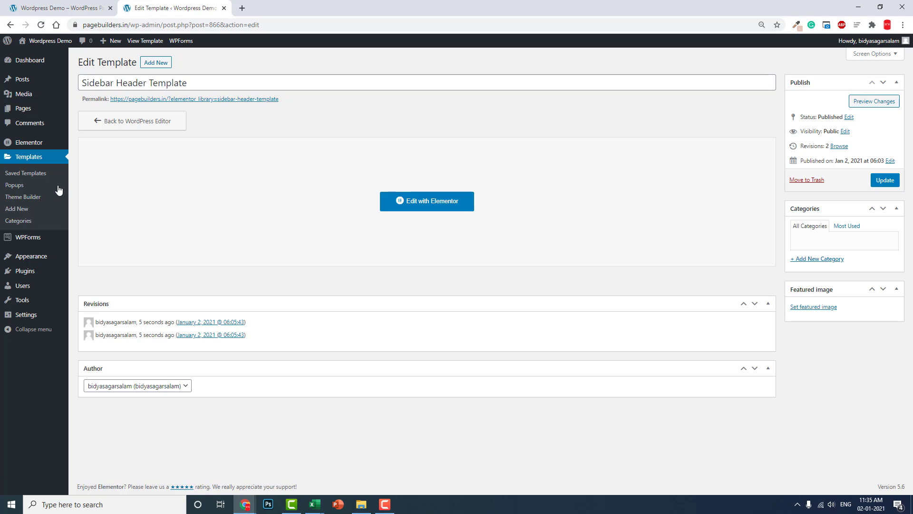
left_click(28, 156)
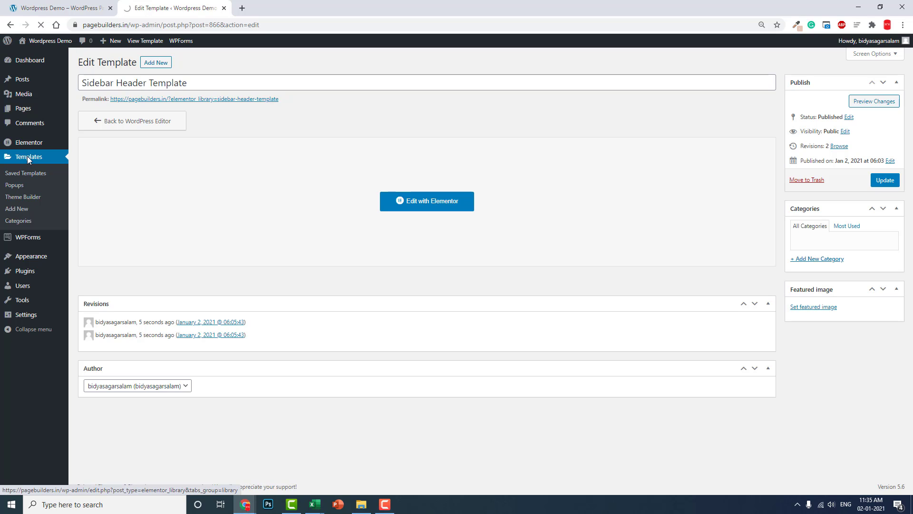
left_click(29, 156)
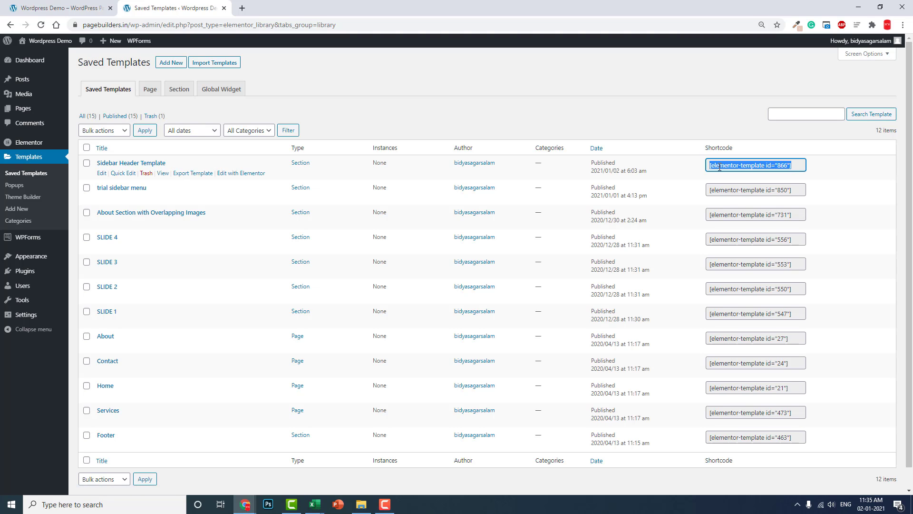
left_click(171, 63)
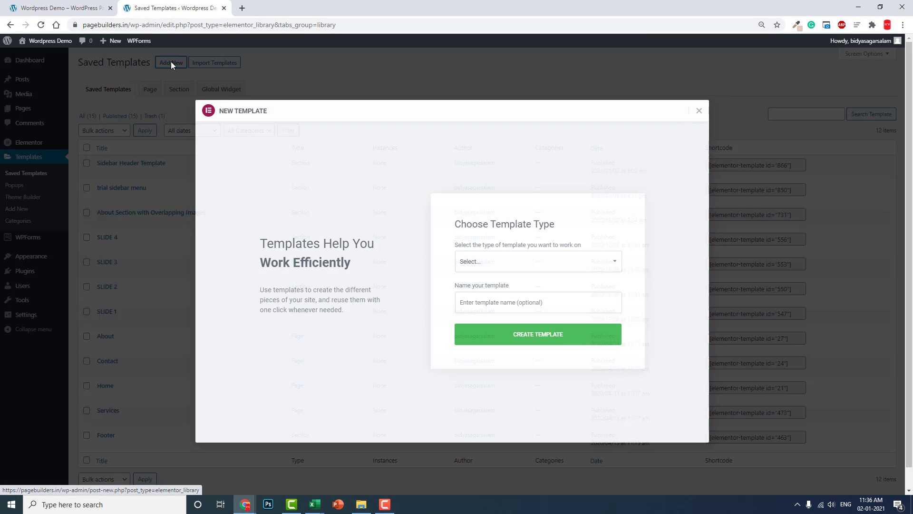
Create a Header template named 'Sidebar Header' and dismiss the template library on its empty canvas
left_click(536, 260)
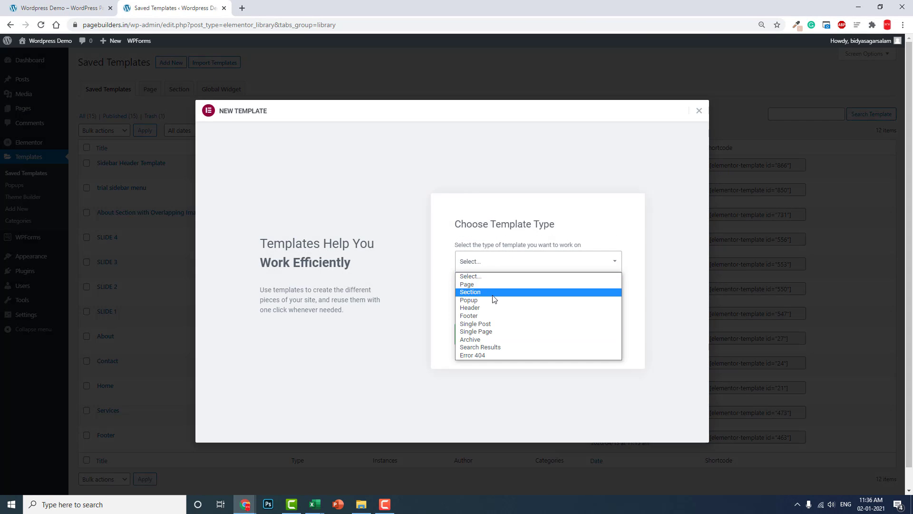
left_click(470, 307)
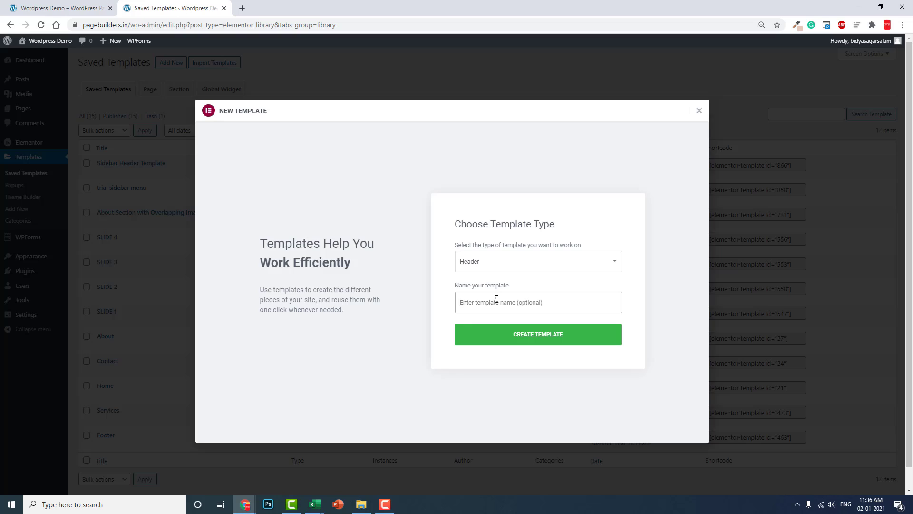
type("Sidebar Header")
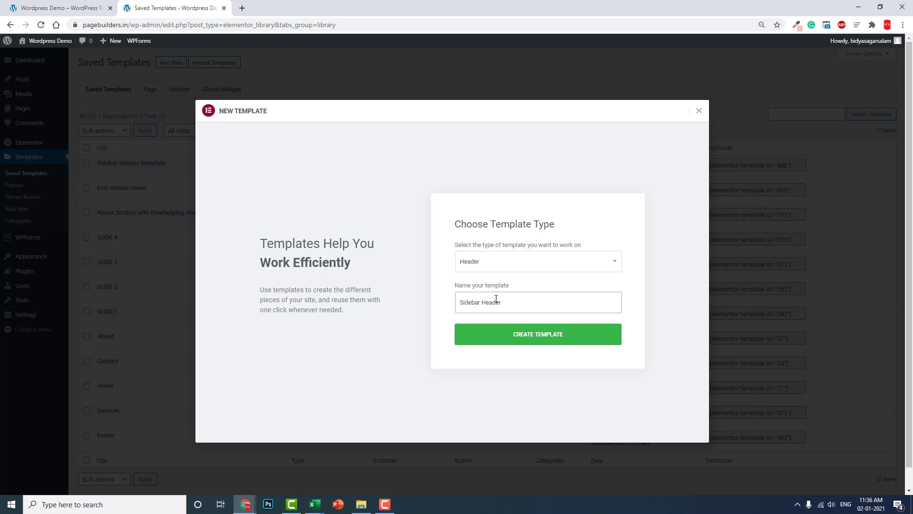
left_click(537, 334)
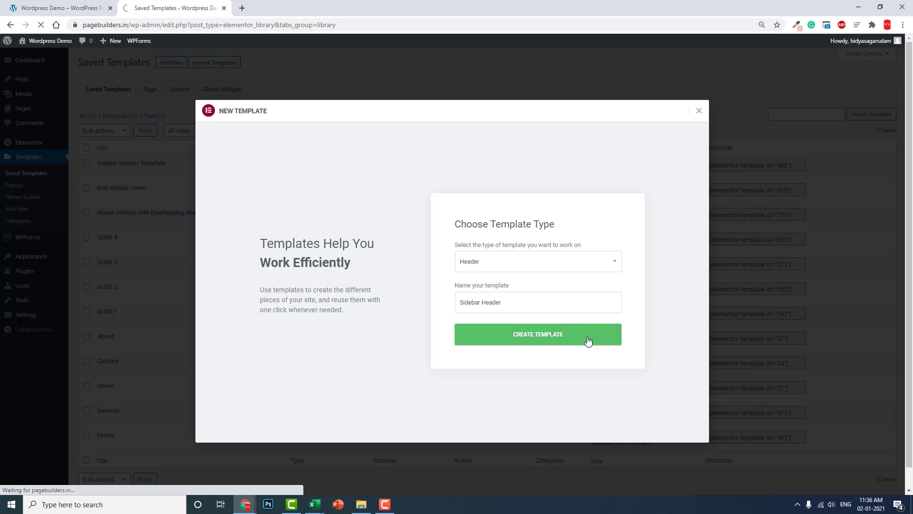
left_click(537, 334)
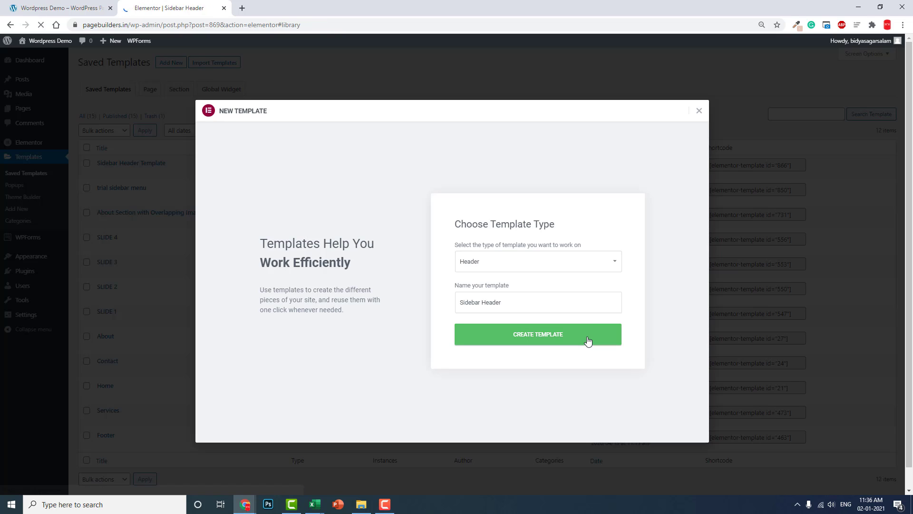
left_click(536, 334)
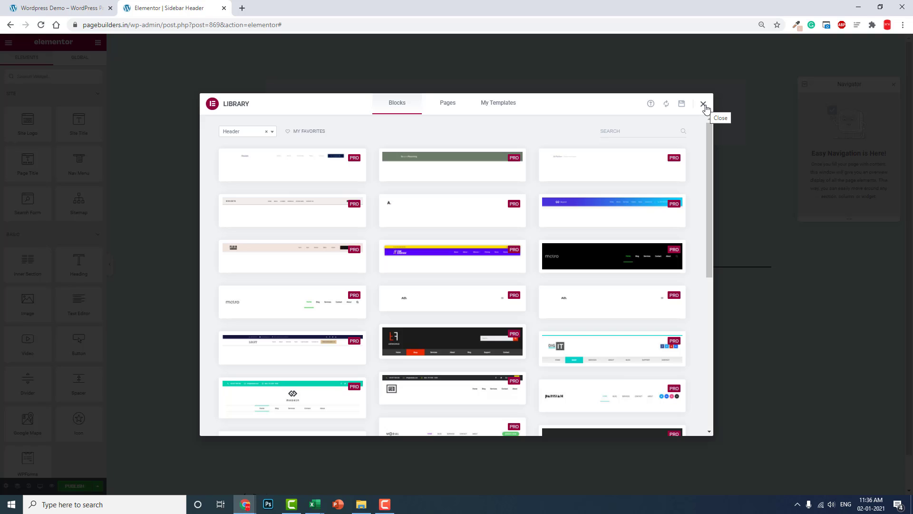
left_click(704, 104)
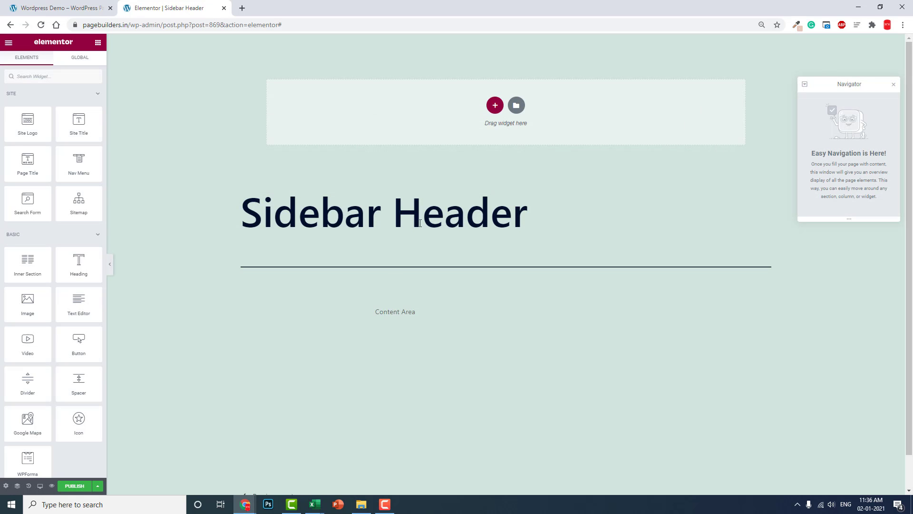
Add a four-column section set to Full Width content with No Gap between columns
left_click(495, 106)
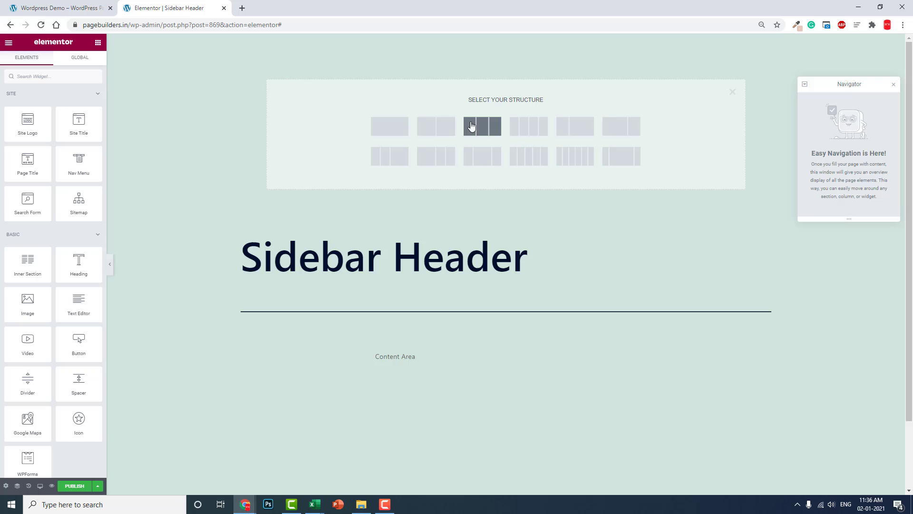
mouse_move(533, 127)
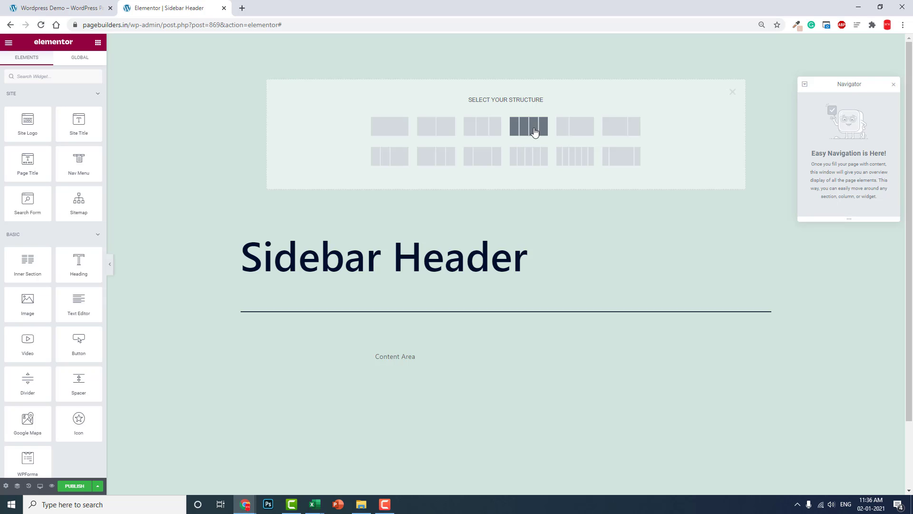
left_click(528, 126)
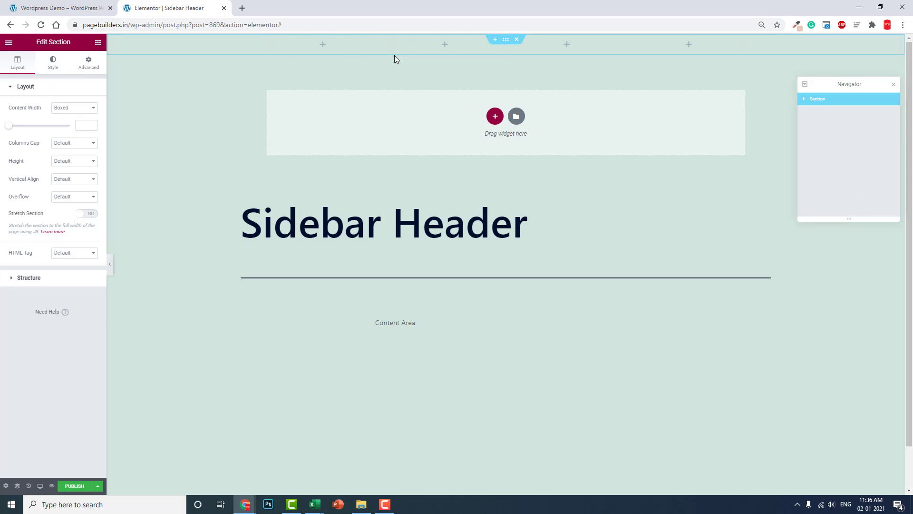
left_click(74, 108)
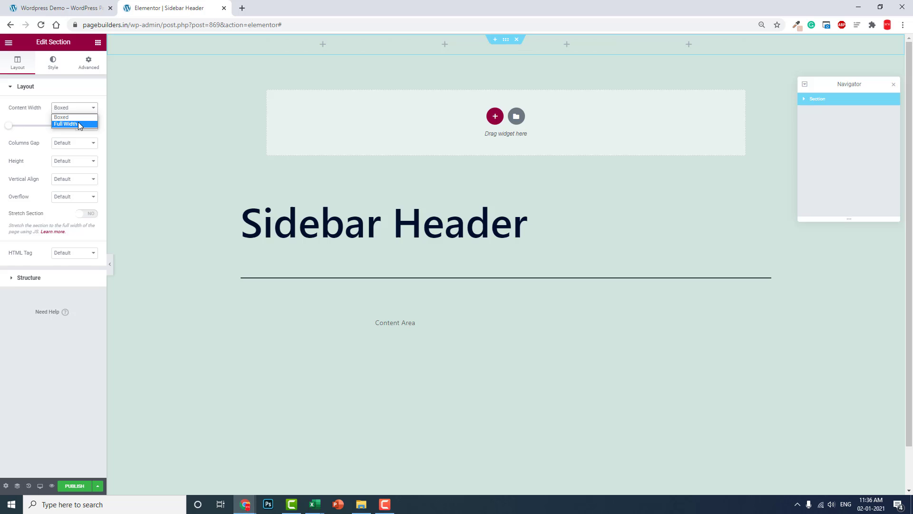
left_click(66, 124)
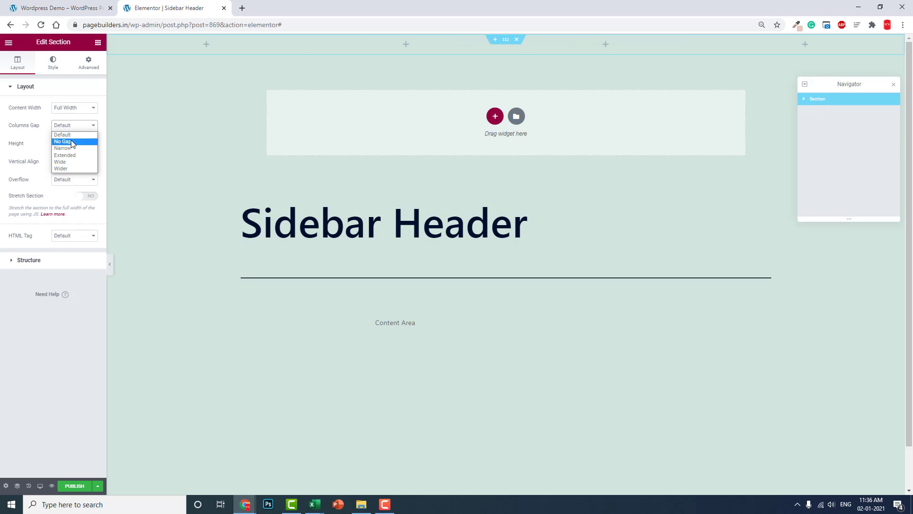
left_click(62, 141)
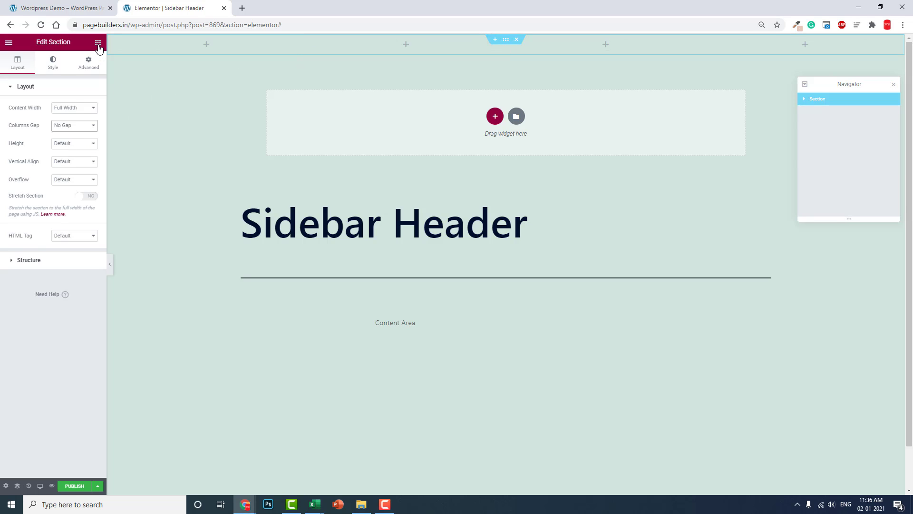
Place a Shortcode widget in the first column to embed the PasteMedia sidebar template
left_click(98, 42)
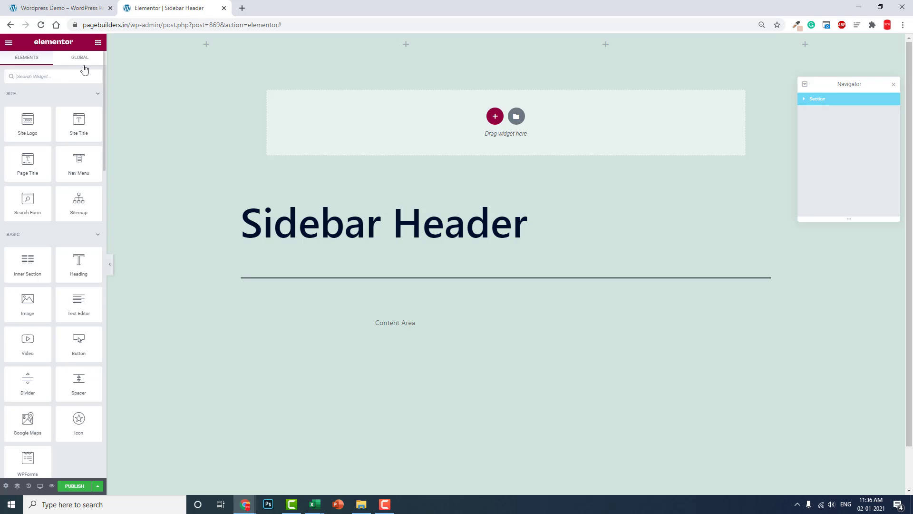
type("sho")
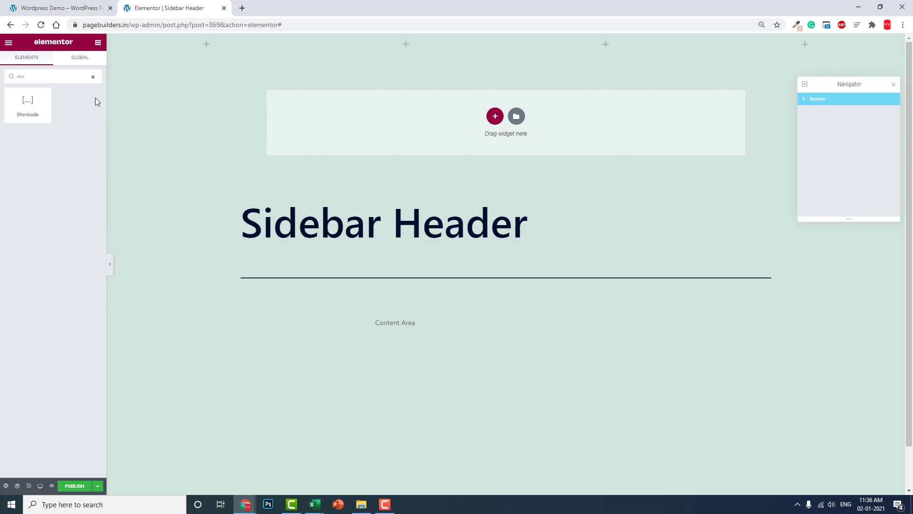
left_click_drag(27, 104, 188, 43)
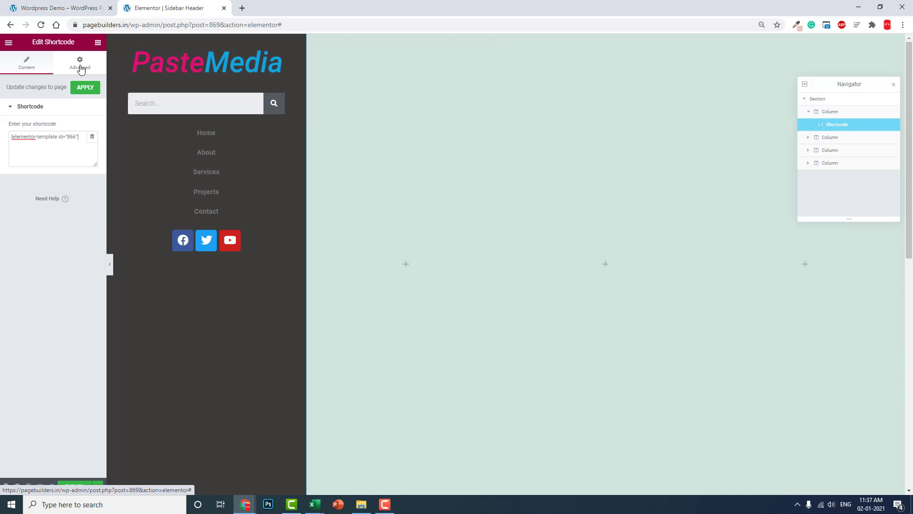
Give the shortcode widget Fixed position and a Custom width of 300px
left_click(79, 63)
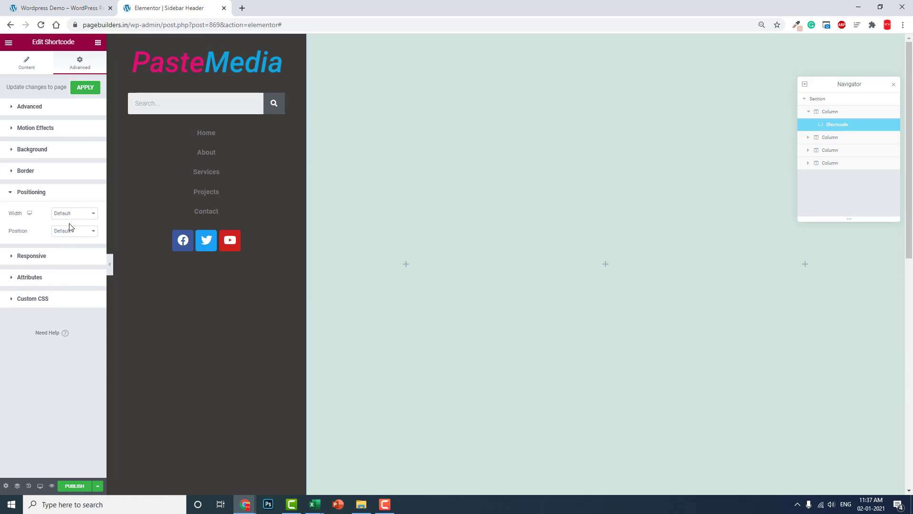
left_click(73, 230)
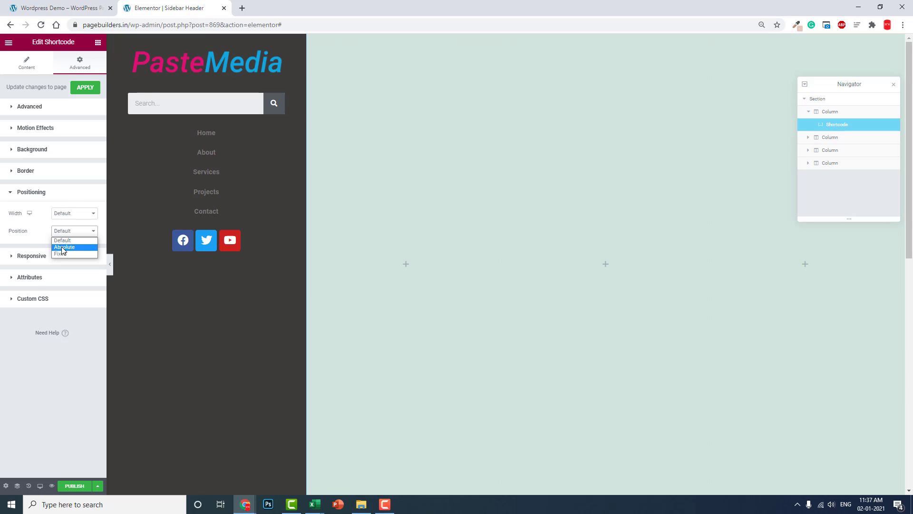
left_click(60, 253)
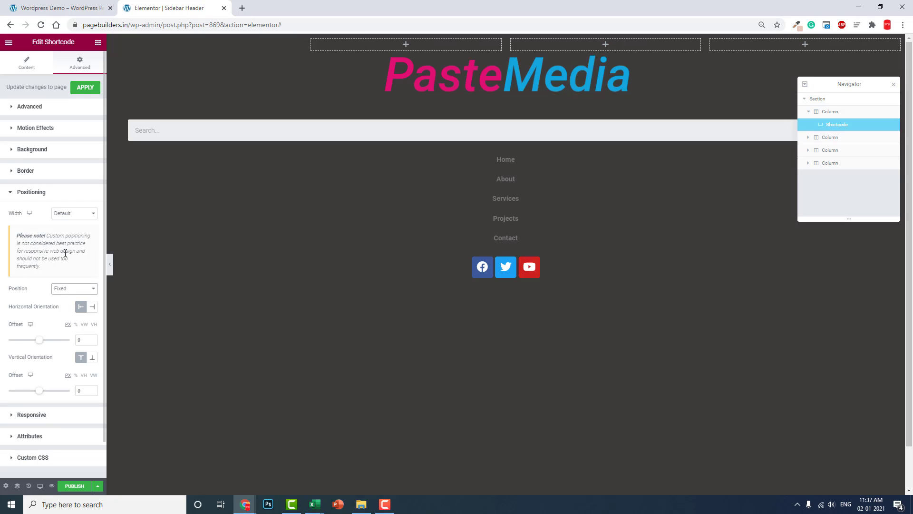
mouse_move(76, 237)
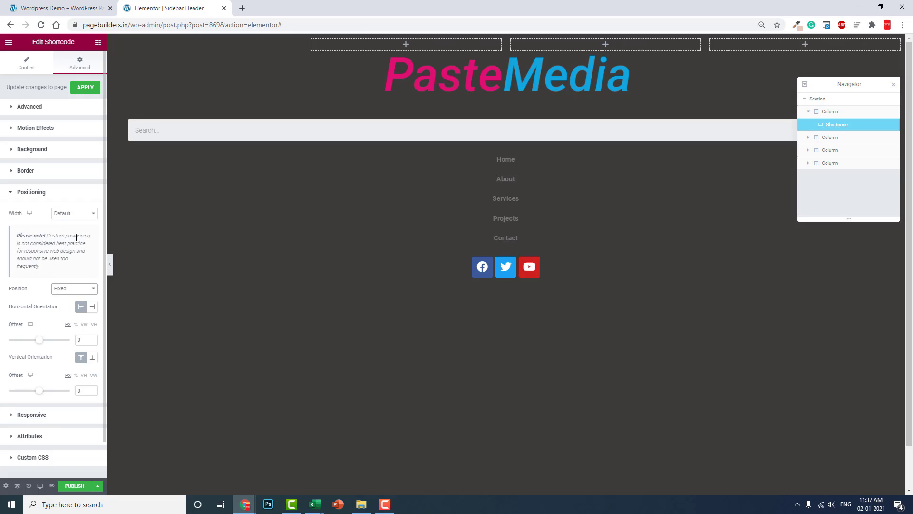
left_click(74, 212)
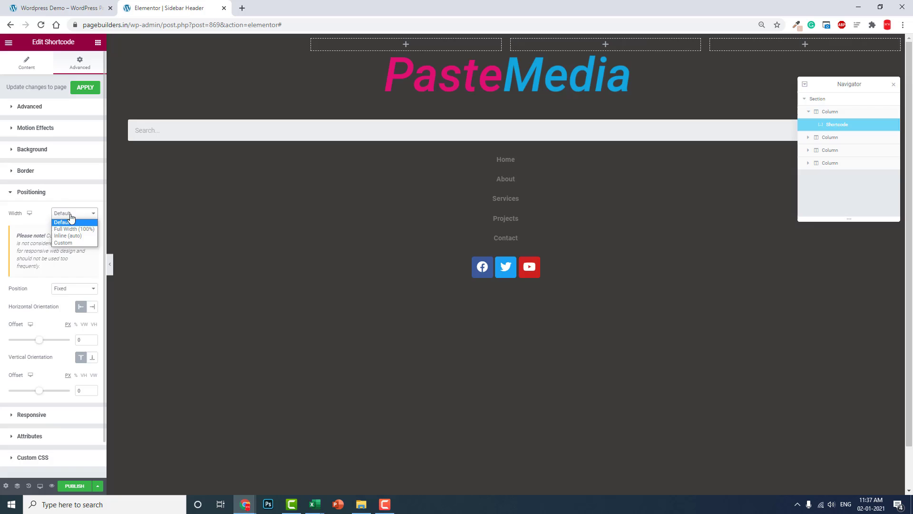
left_click(63, 242)
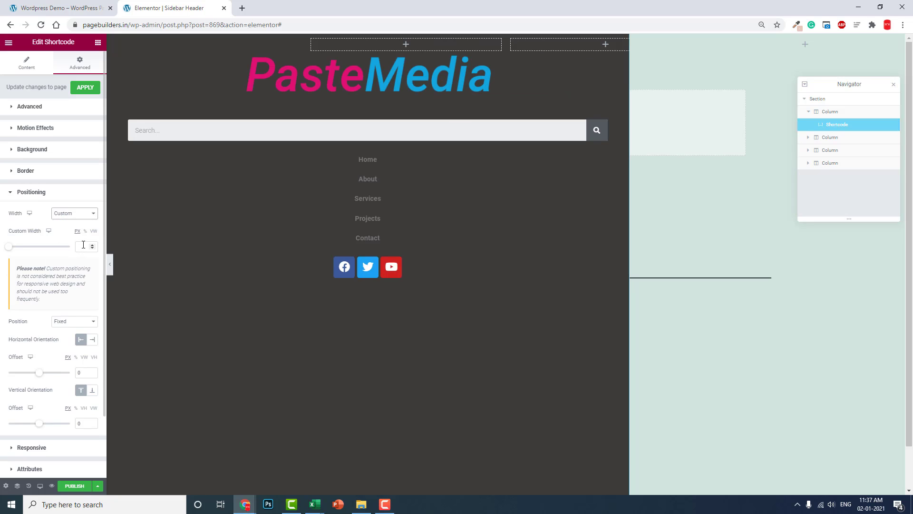
type("3")
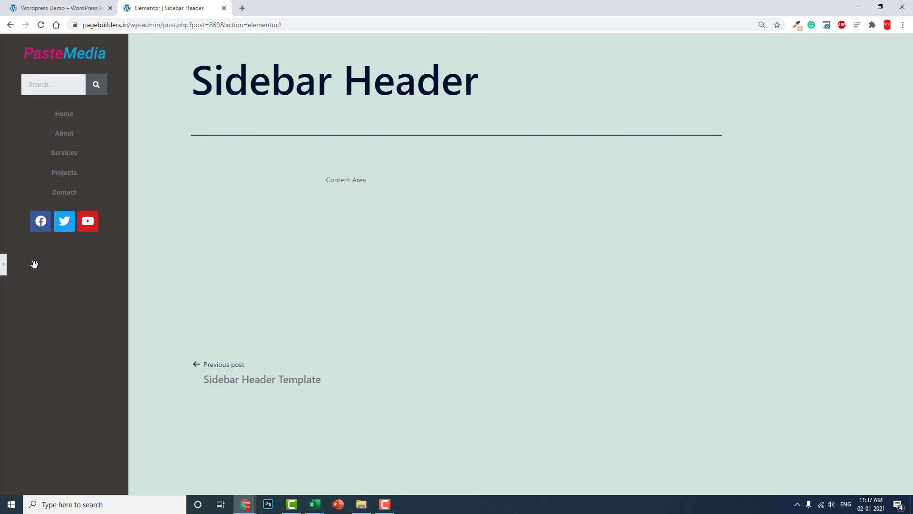
left_click(4, 263)
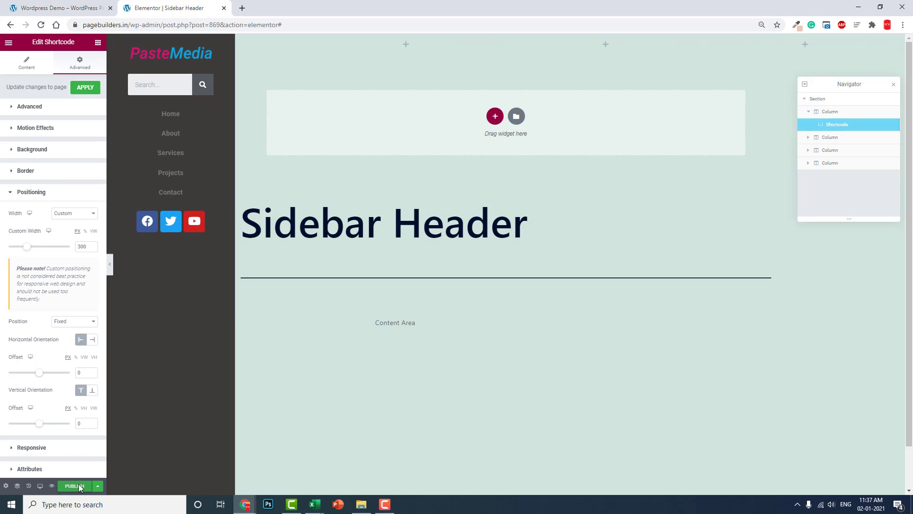
Publish the template with an Entire Site display condition and switch to the live site
left_click(74, 485)
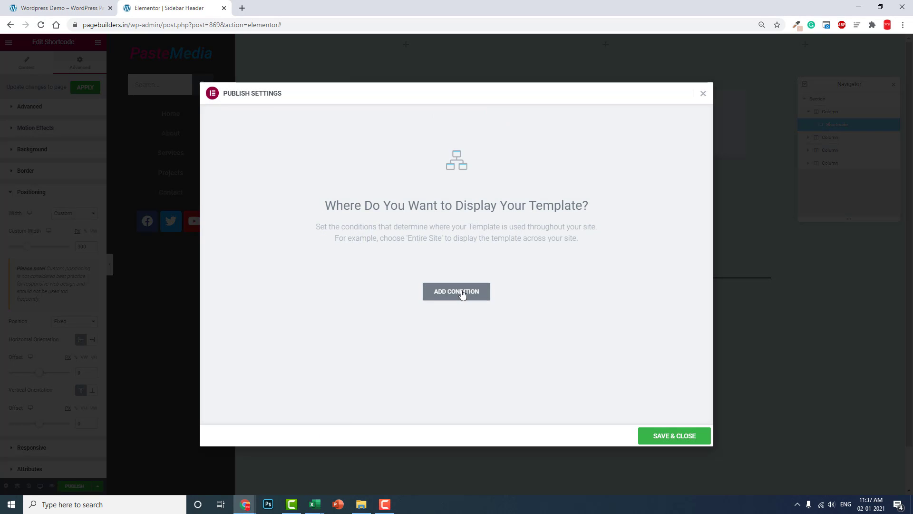
left_click(455, 291)
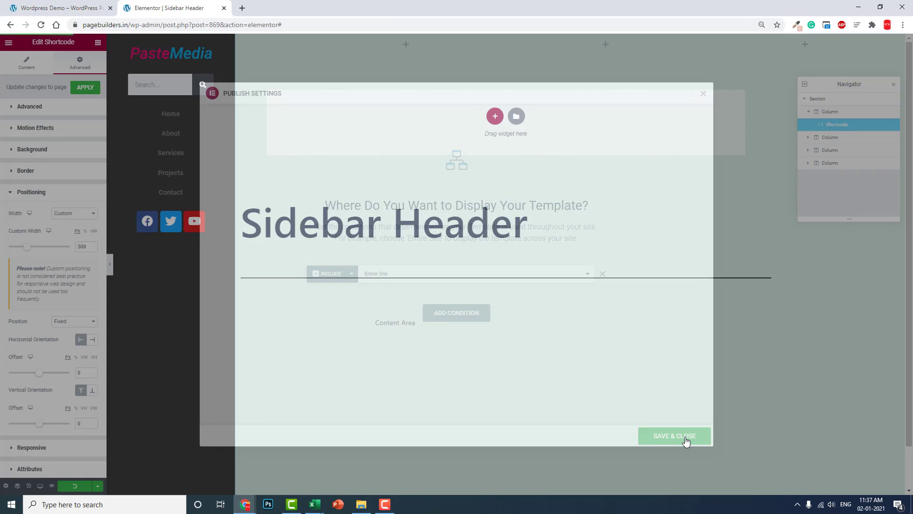
left_click(673, 436)
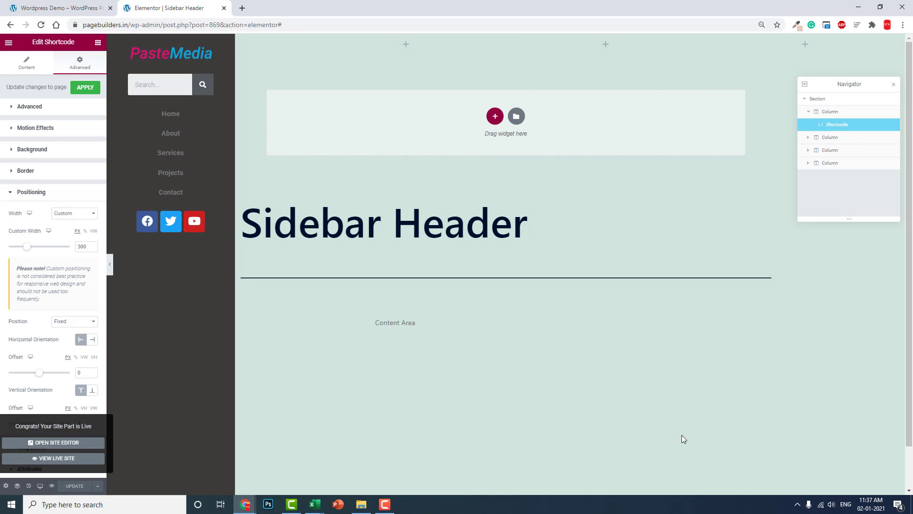
left_click(59, 8)
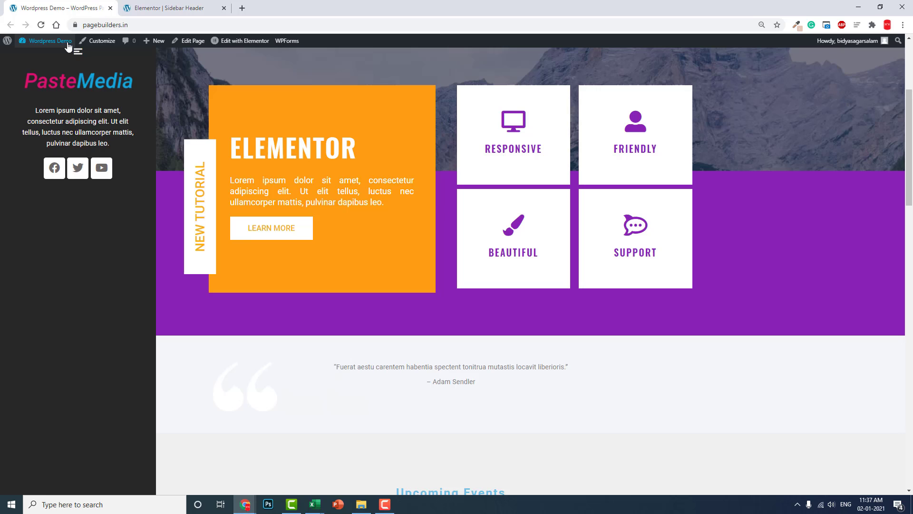
Reload the live homepage and scroll to confirm the PasteMedia sidebar stays fixed on the left
left_click(47, 40)
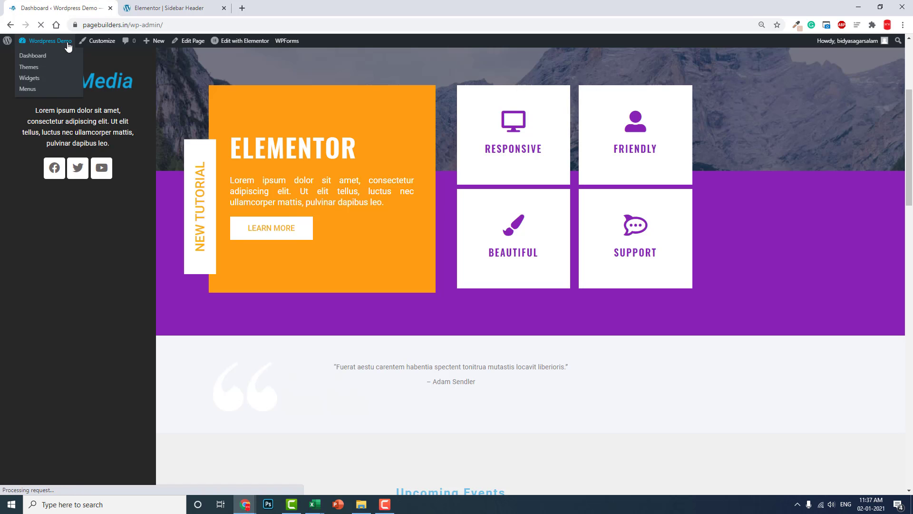
left_click(33, 55)
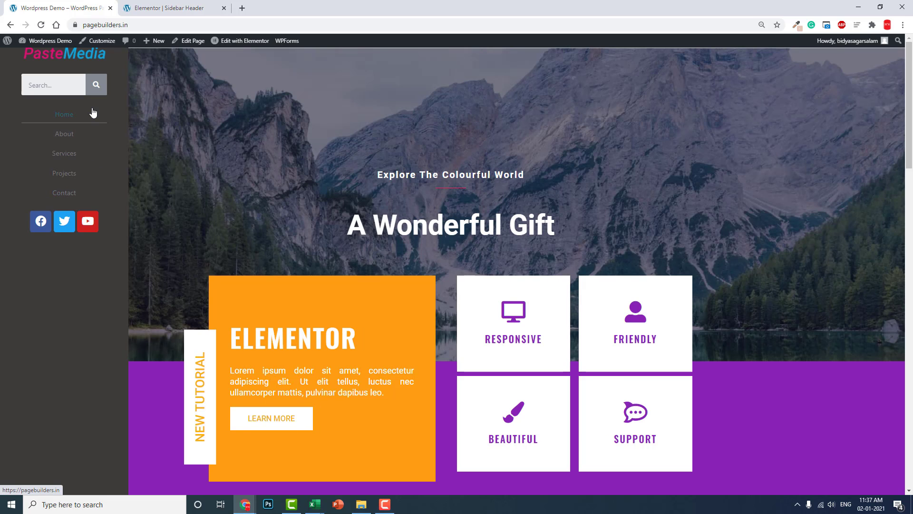
scroll("down", 3)
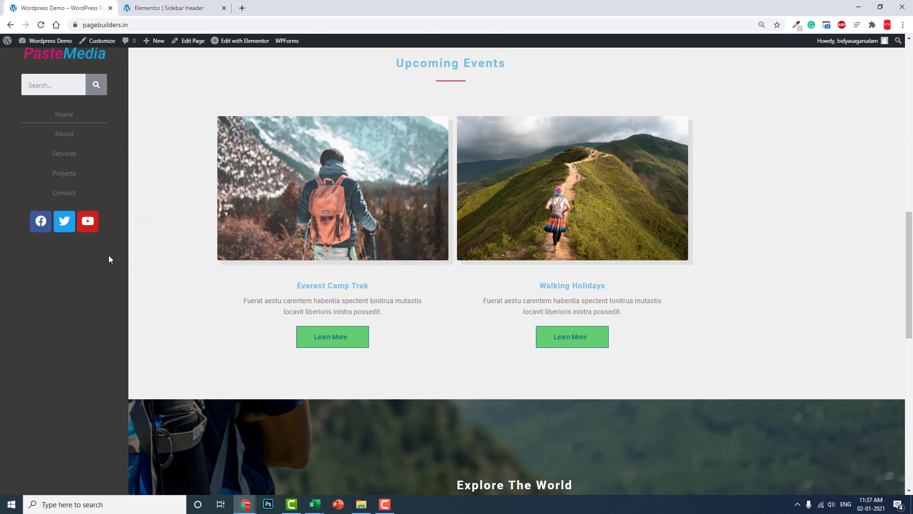
mouse_move(123, 234)
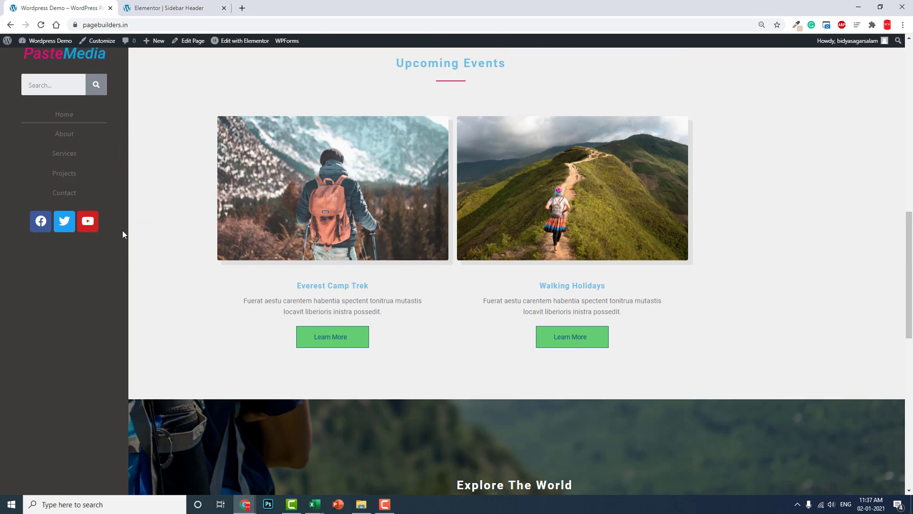
scroll("down", 3)
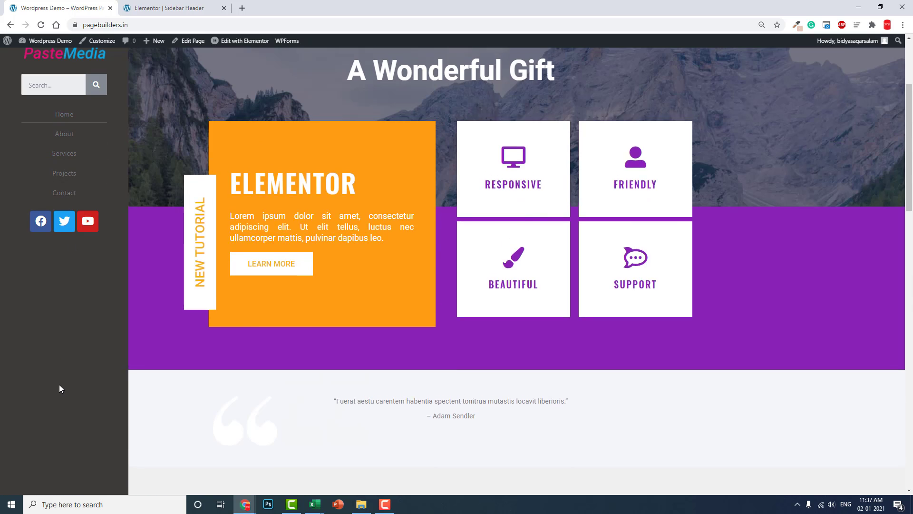
scroll("down", 3)
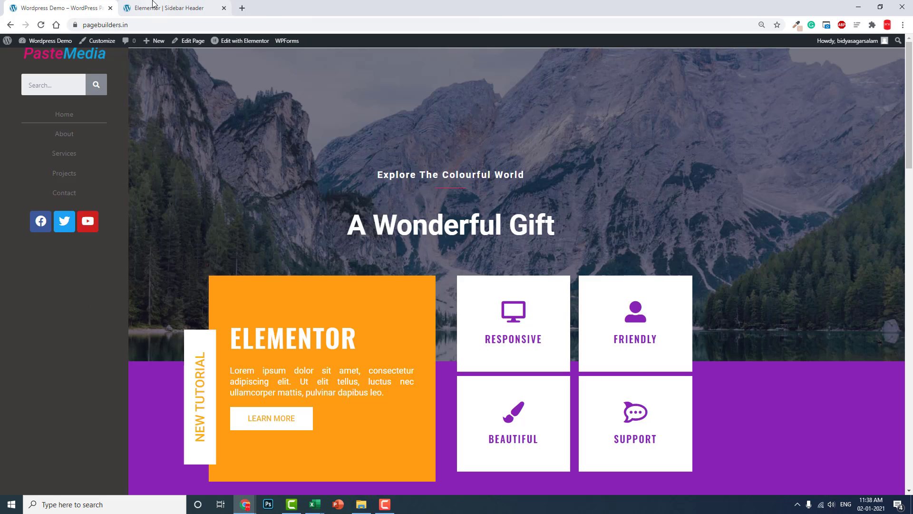
Return to the Sidebar Header editor and reopen the shortcode widget's positioning settings
left_click(171, 7)
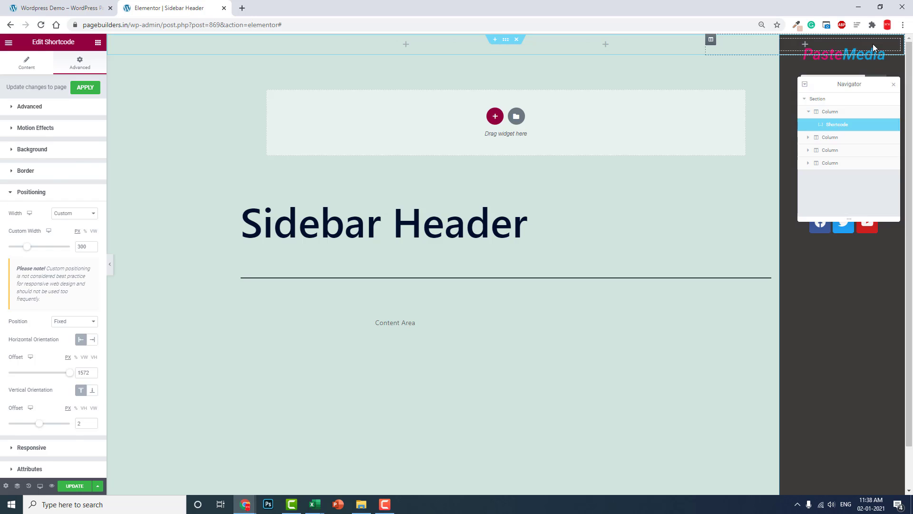
left_click(9, 42)
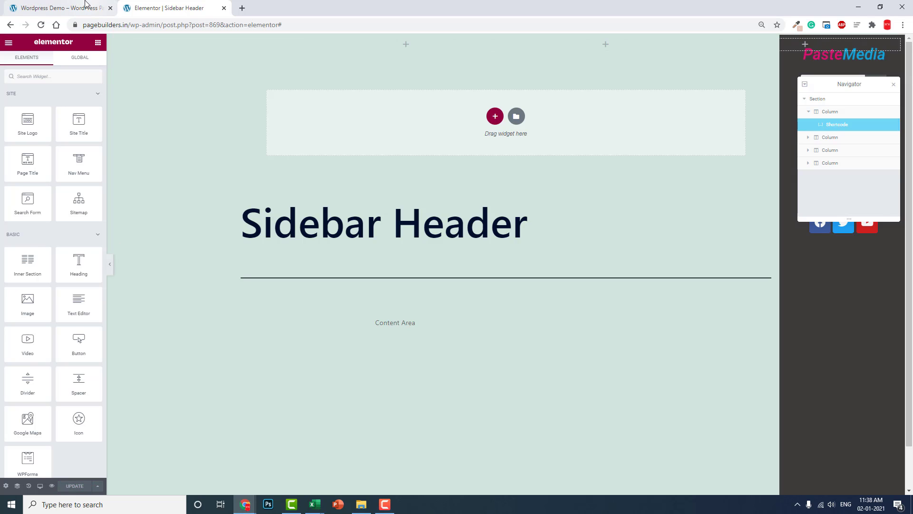
left_click(55, 8)
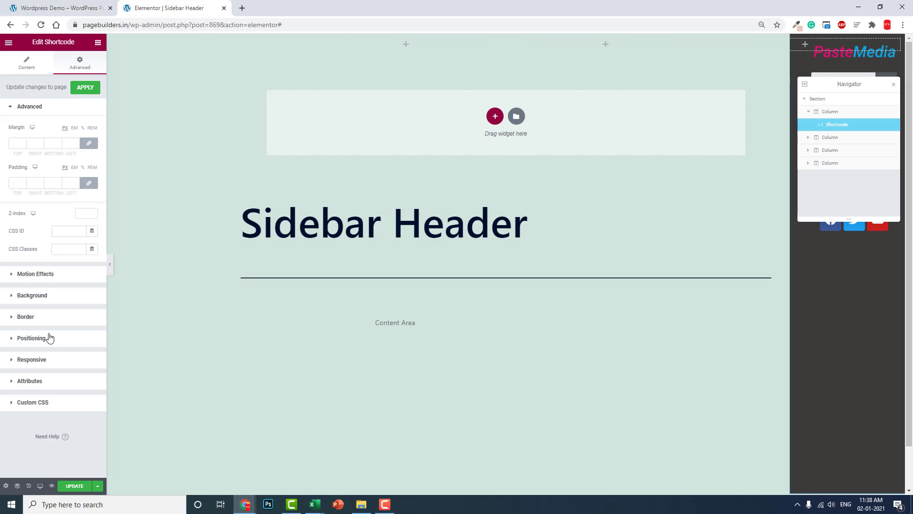
left_click(32, 338)
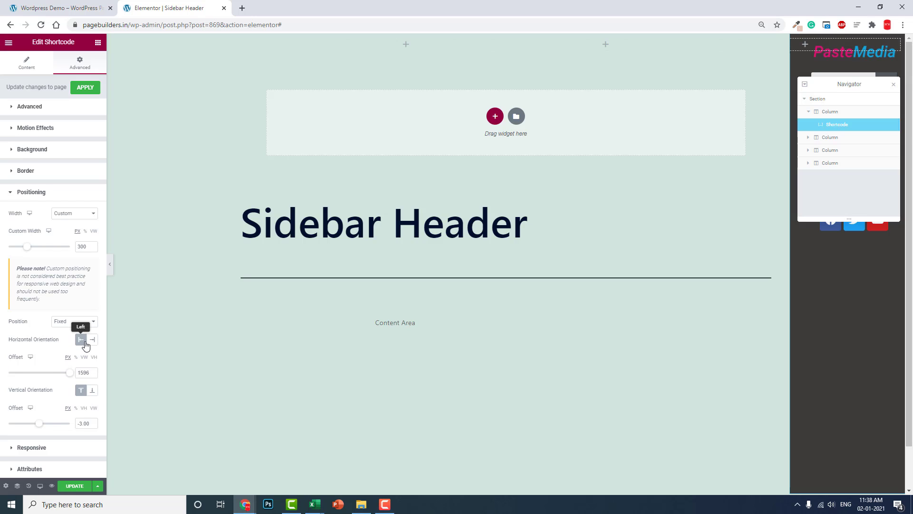
Set Horizontal Orientation to Right with offset 0, update the template and switch to the live site
left_click(92, 340)
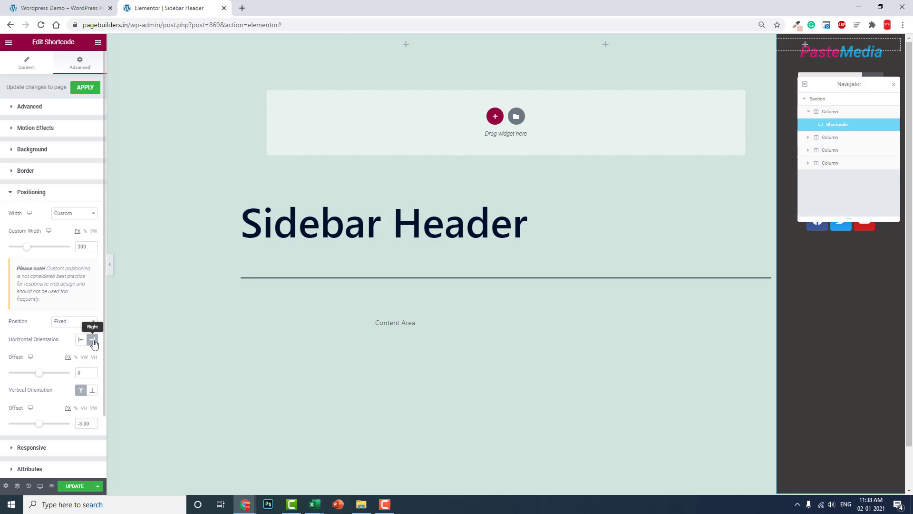
left_click(92, 339)
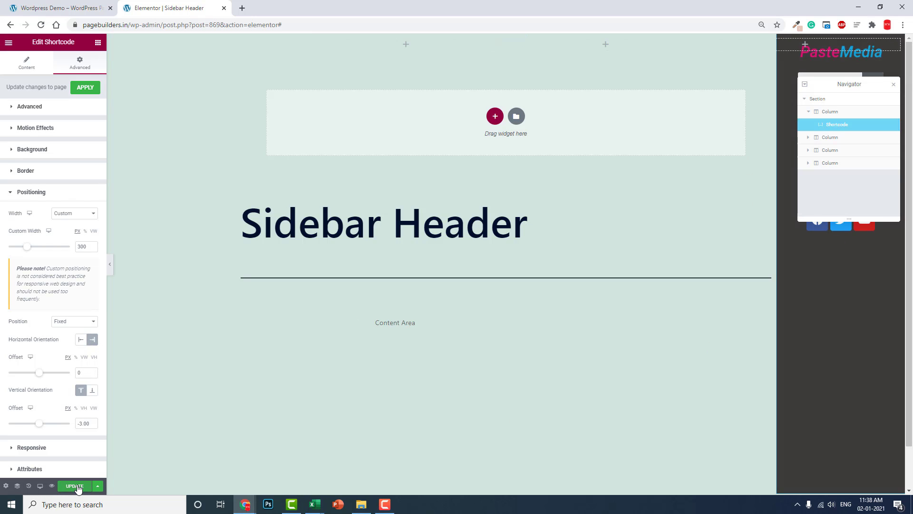
left_click(74, 486)
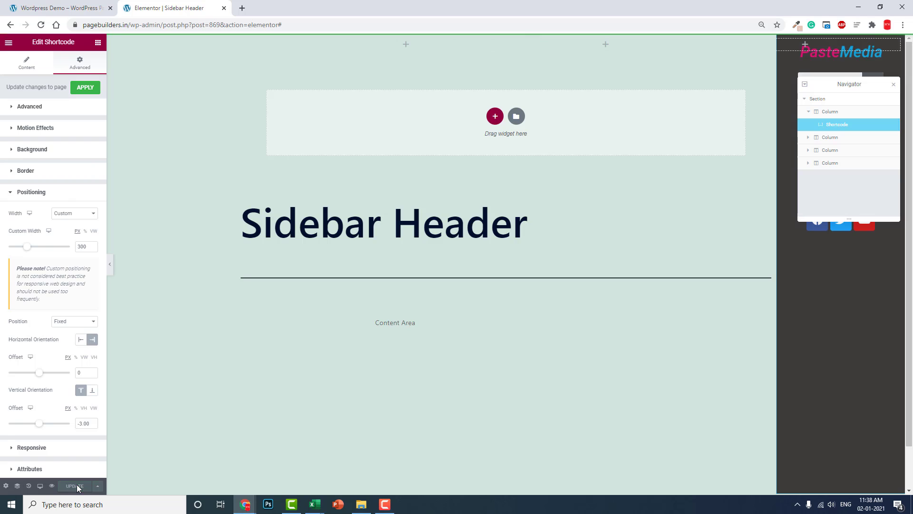
left_click(58, 8)
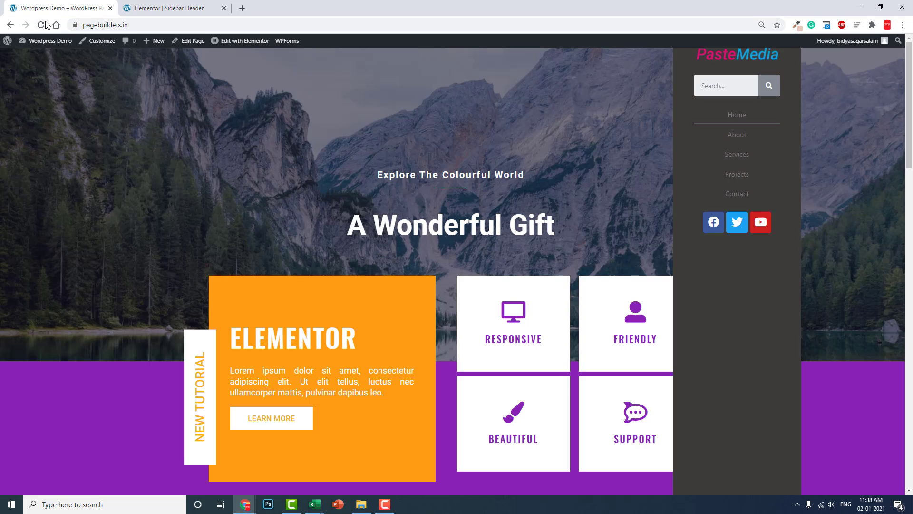
Reload the live homepage, scroll to confirm the sidebar is pinned right, then return to the editor
left_click(41, 24)
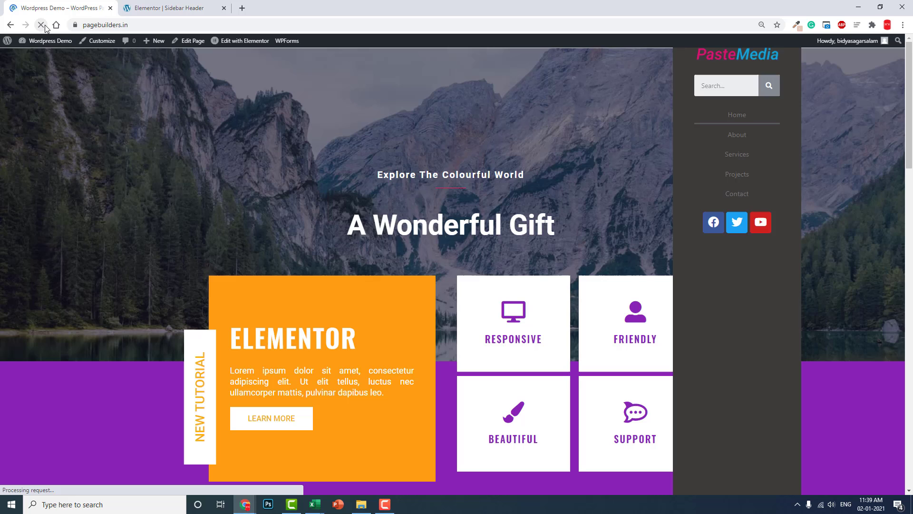
scroll("down", 3)
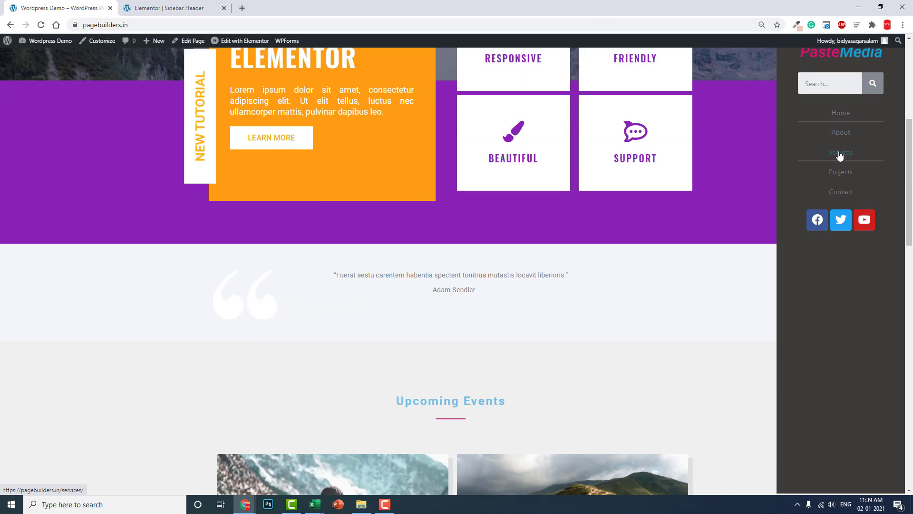
scroll("down", 3)
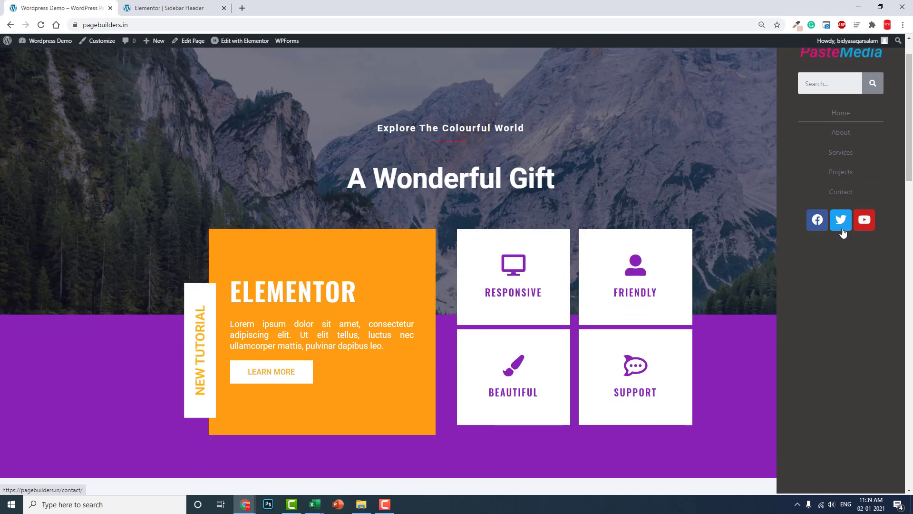
scroll("down", 3)
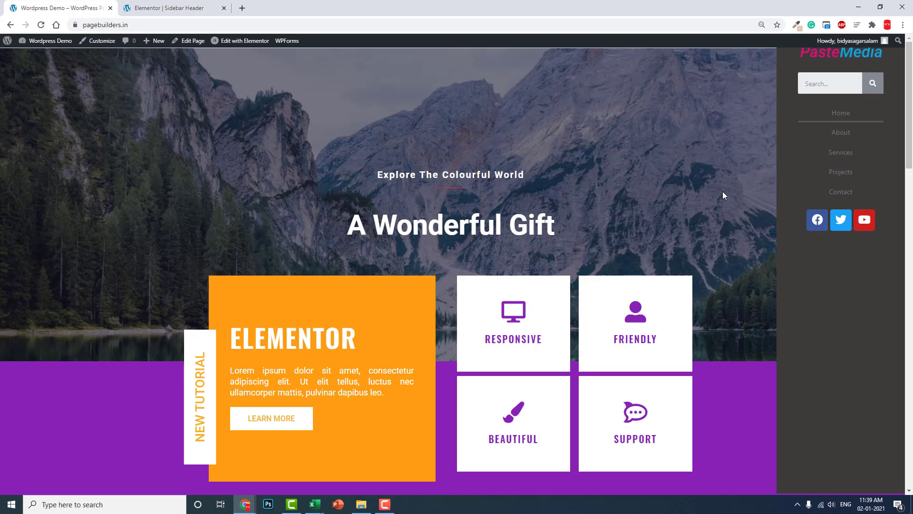
left_click(171, 8)
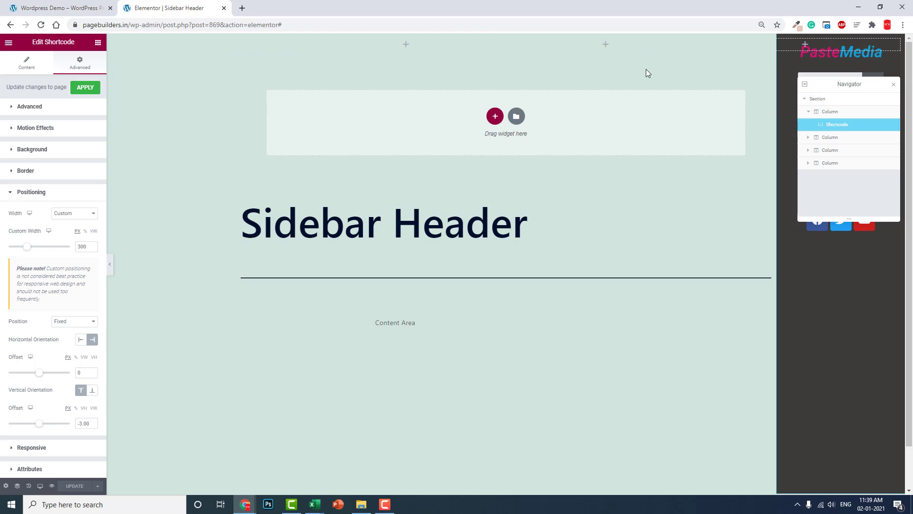
scroll("down", 3)
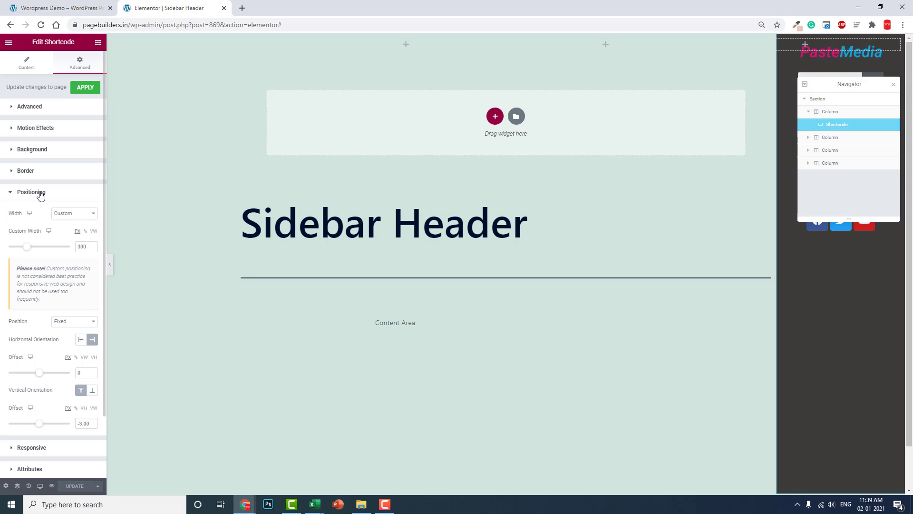
mouse_move(56, 205)
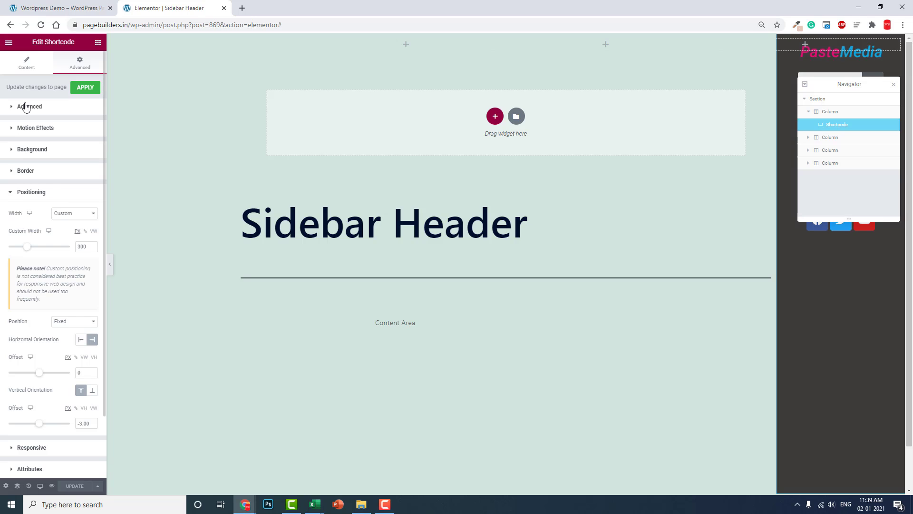
mouse_move(294, 78)
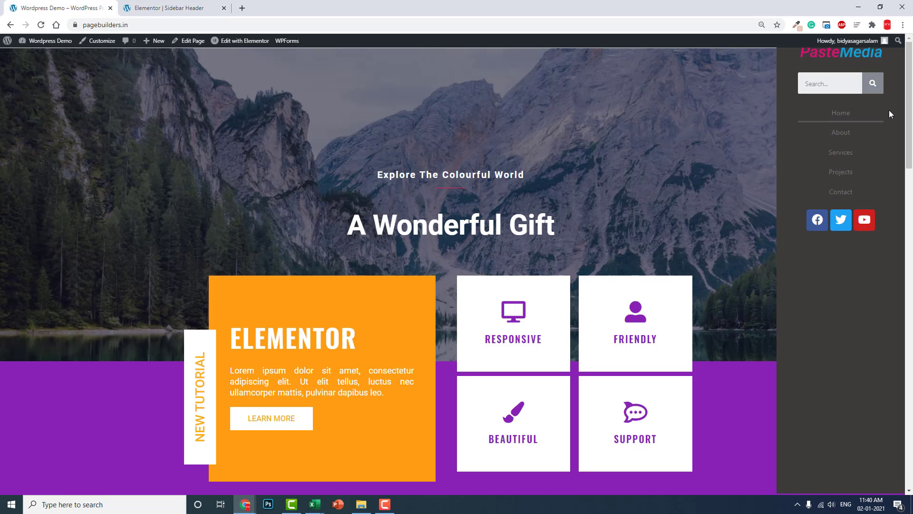
mouse_move(841, 113)
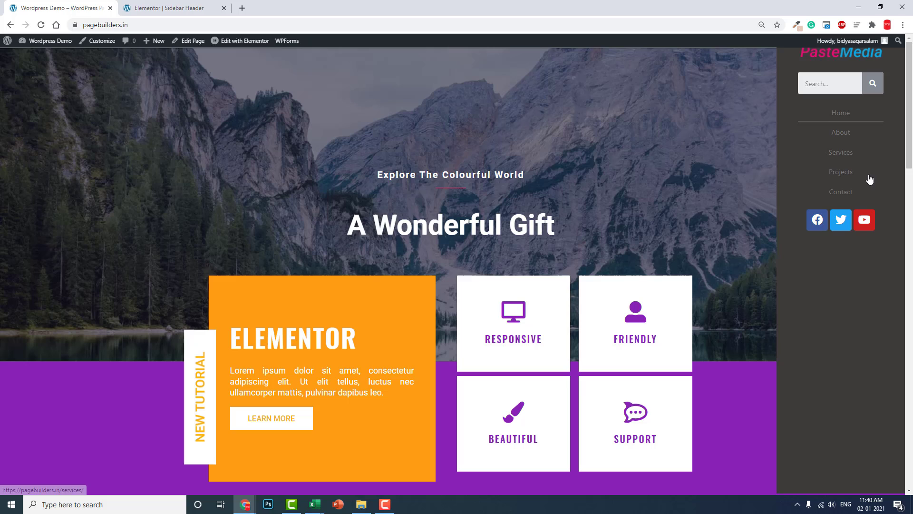
mouse_move(902, 217)
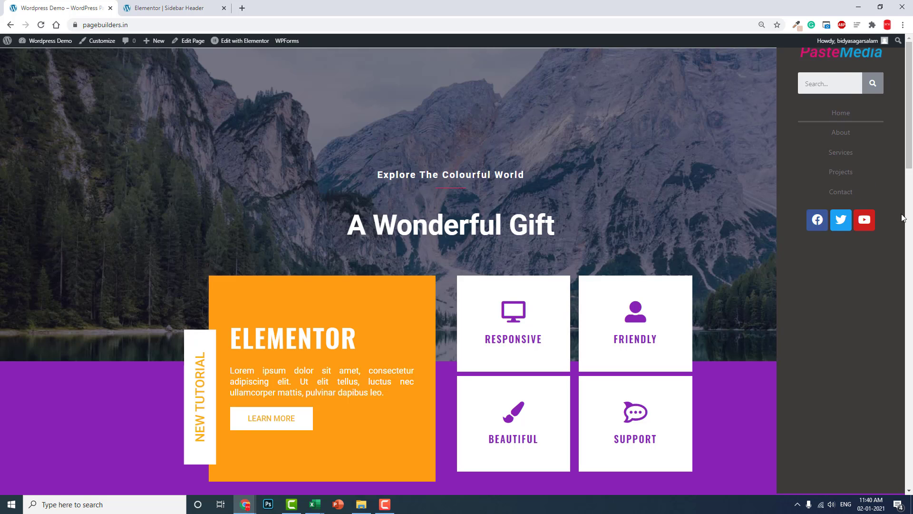
mouse_move(840, 171)
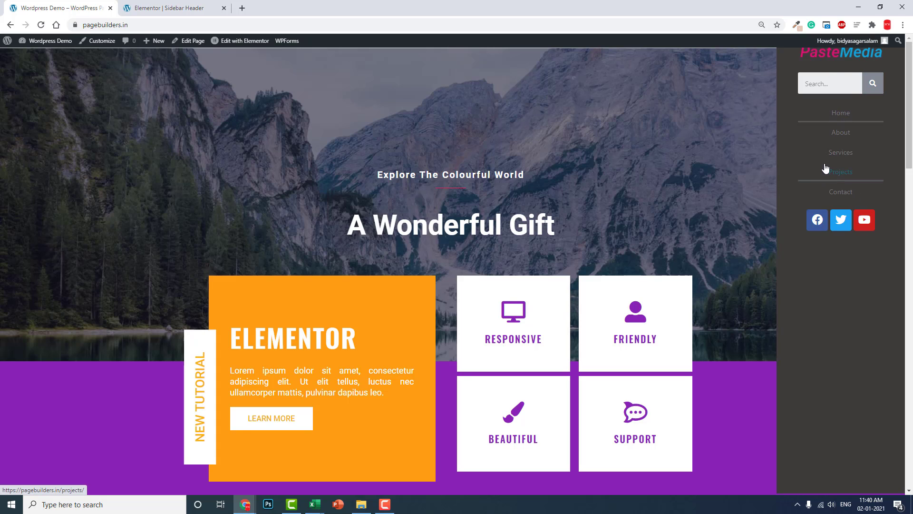
mouse_move(867, 258)
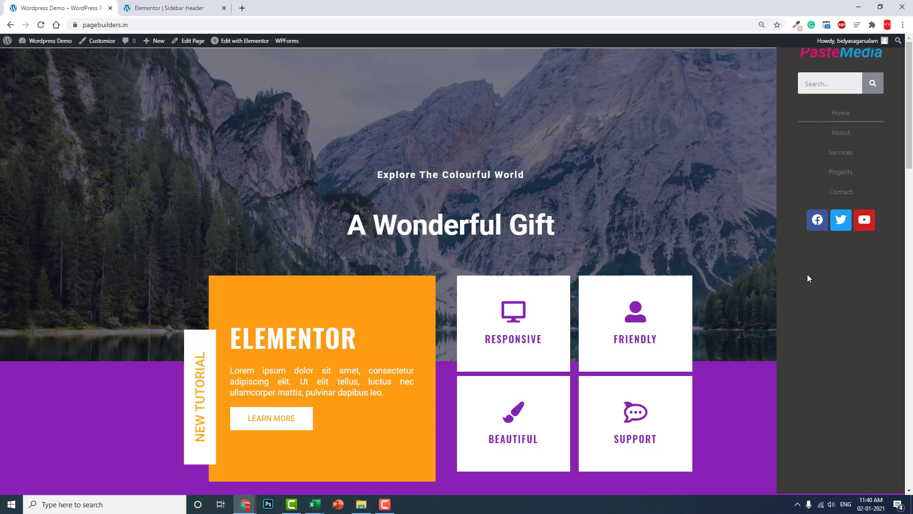
scroll("down", 3)
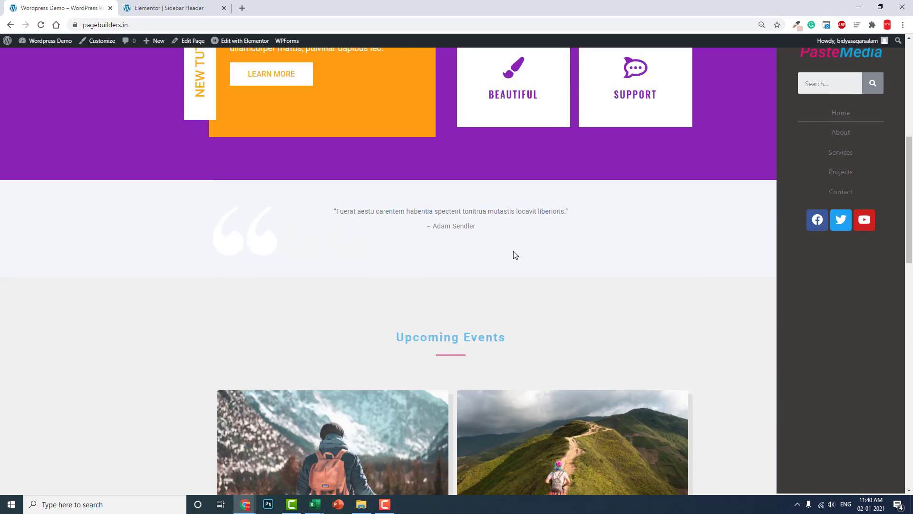
scroll("down", 3)
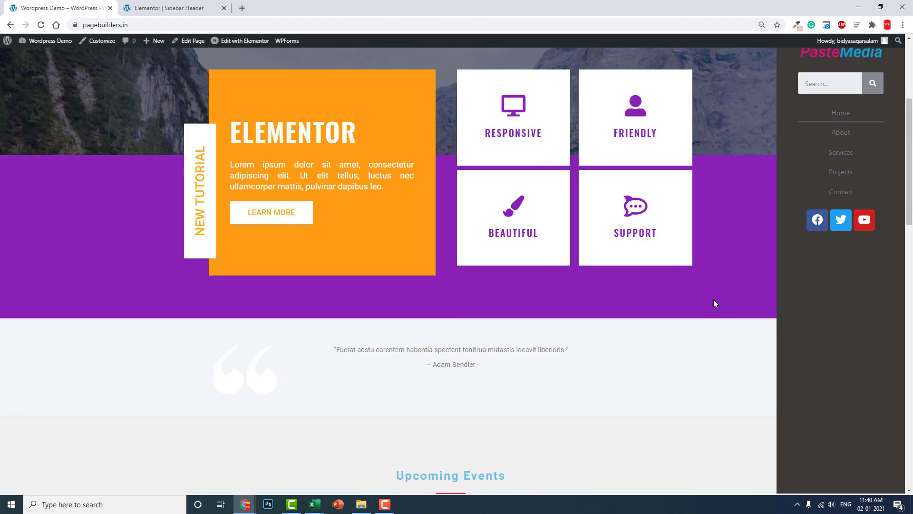
scroll("up", 3)
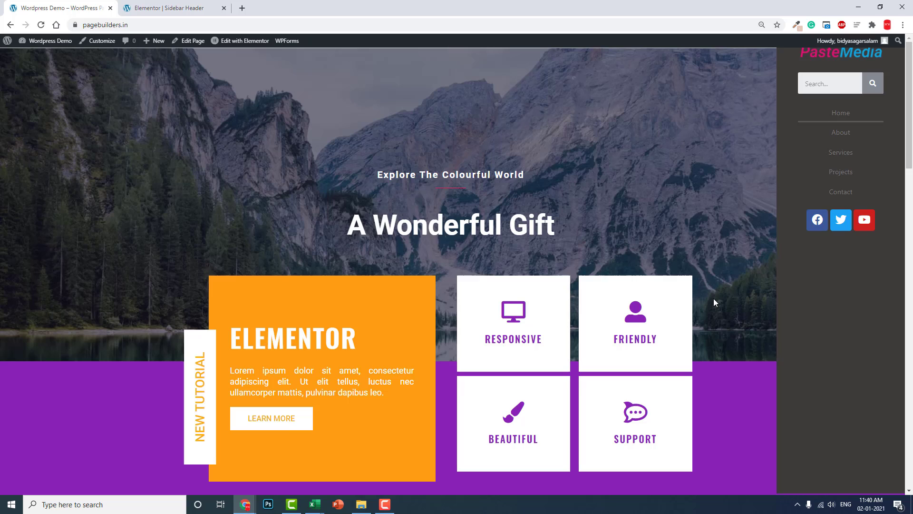